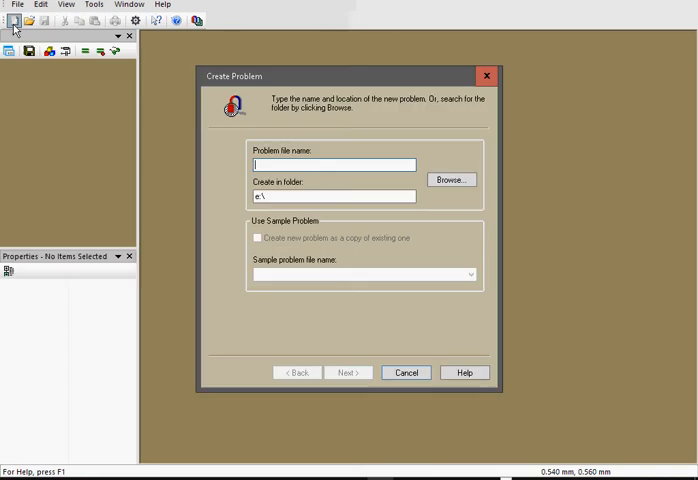
# Name the new problem 'coil', set it to Magnetostatics, and pick the Axisymmetric model class.
pyautogui.write('coil')
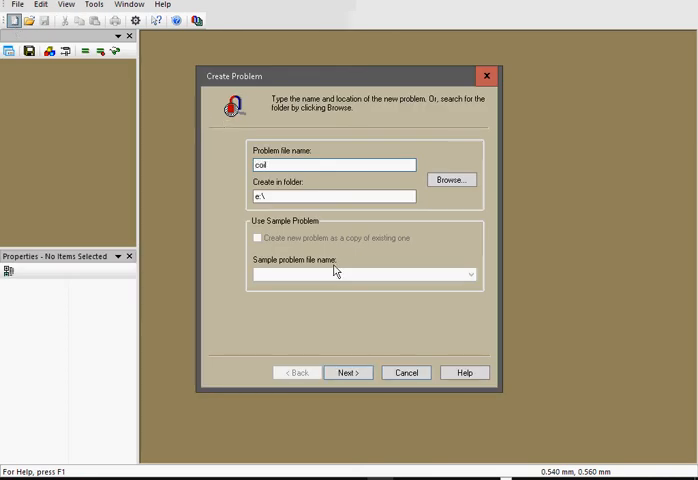
pyautogui.click(348, 372)
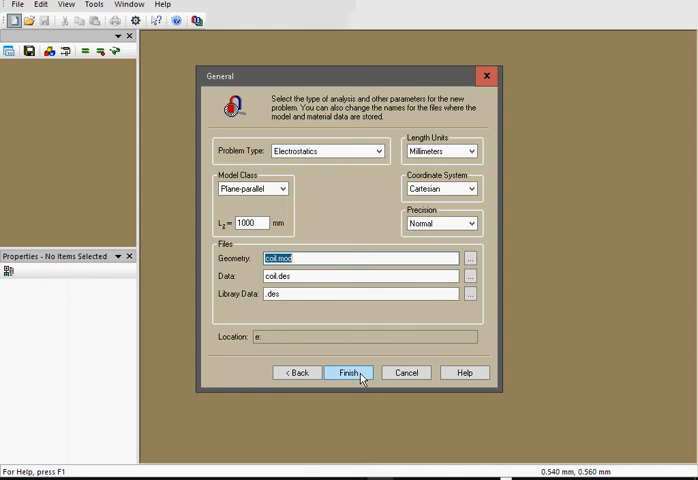
pyautogui.click(378, 151)
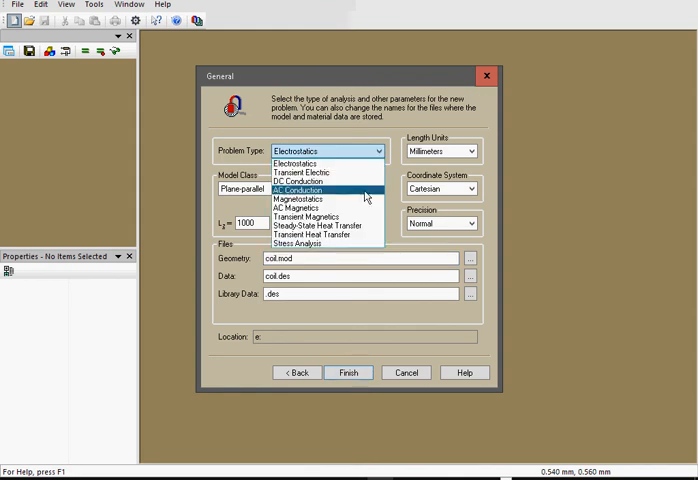
pyautogui.click(305, 197)
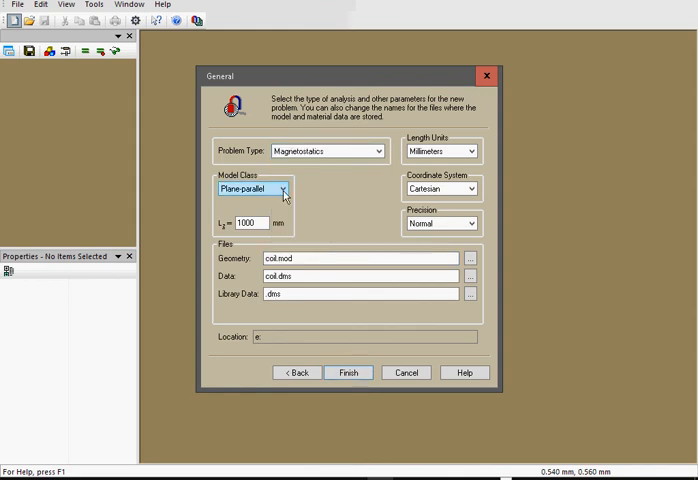
pyautogui.click(283, 188)
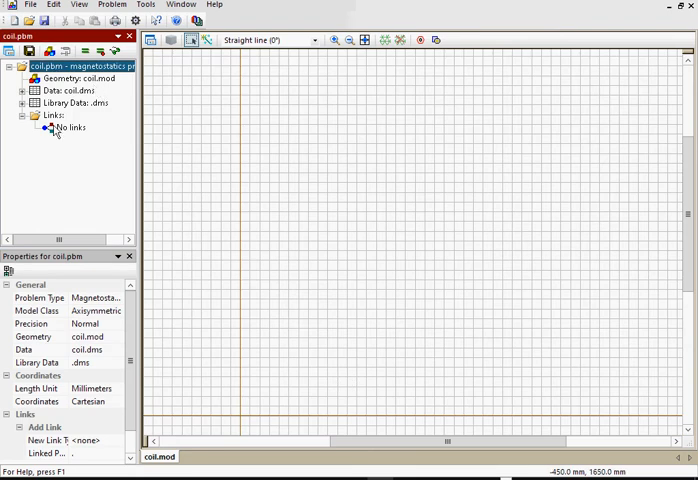
# Open Geometry: coil.mod from the problem tree and activate its editing view.
pyautogui.click(85, 78)
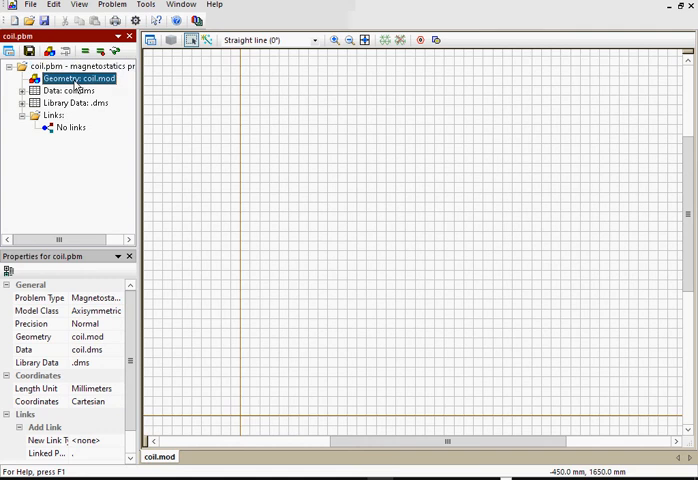
pyautogui.moveTo(213, 90)
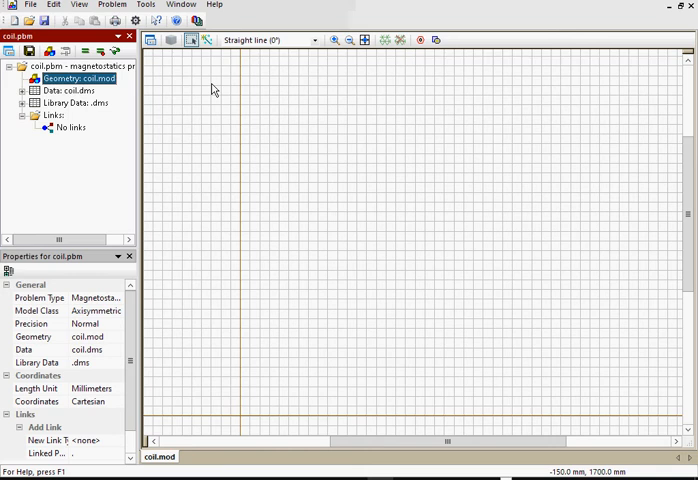
pyautogui.click(207, 40)
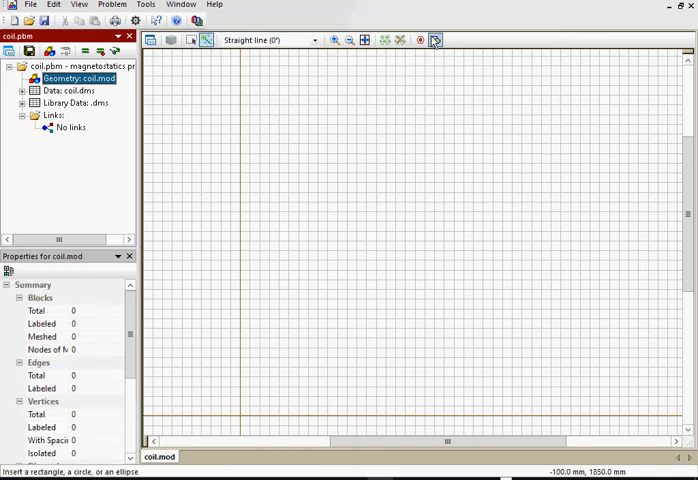
pyautogui.moveTo(434, 40)
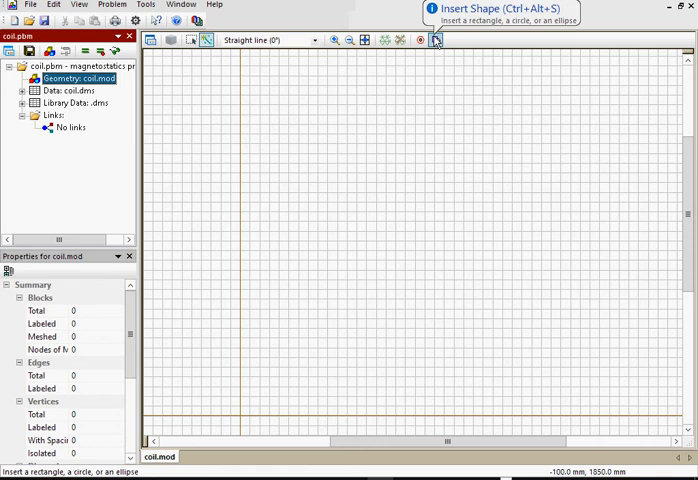
# Insert a 0.035 by 1 rectangle into the geometry and zoom to fit.
pyautogui.click(435, 40)
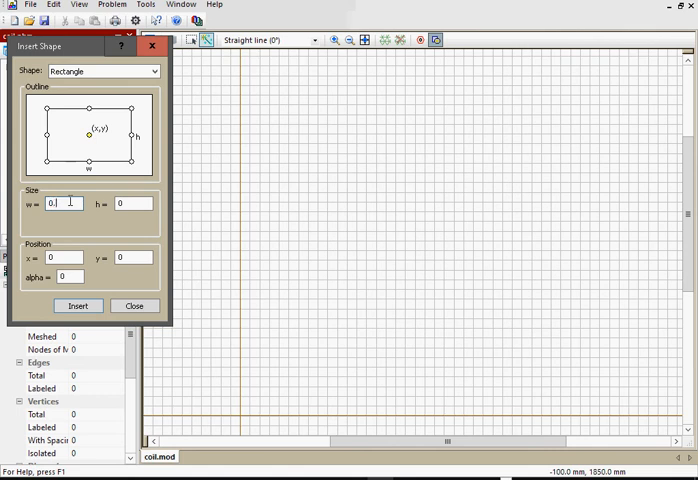
pyautogui.write('0.035')
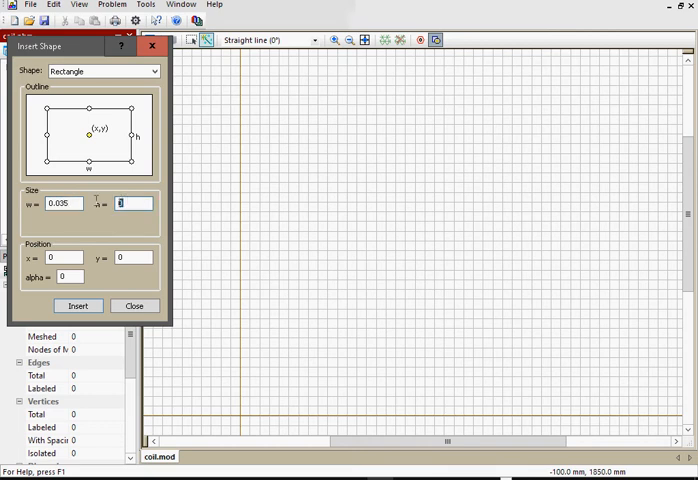
pyautogui.write('1')
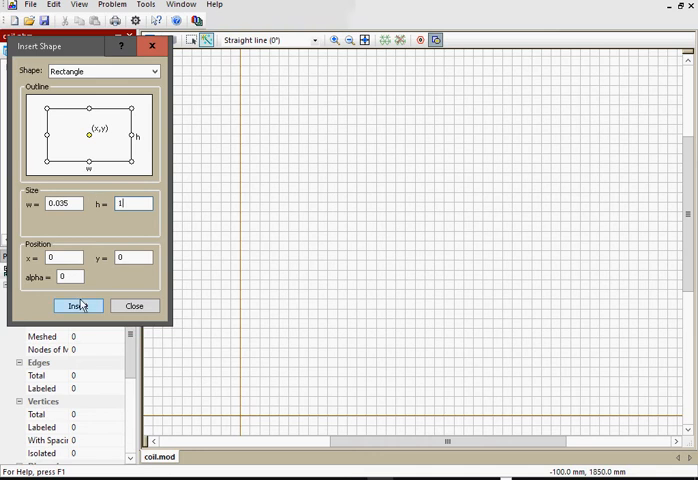
pyautogui.click(79, 306)
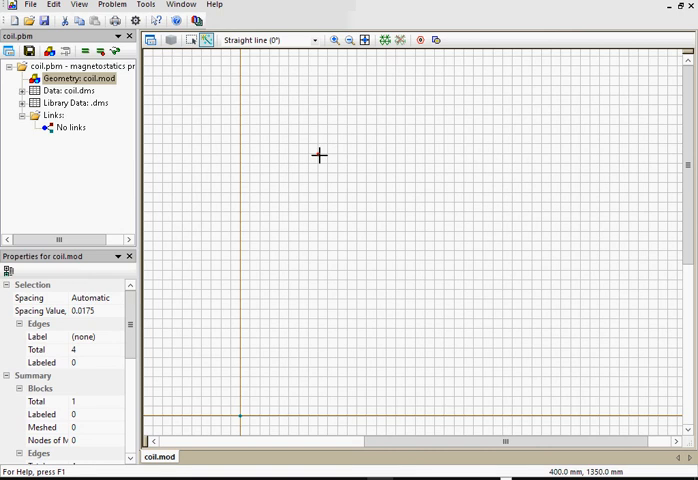
pyautogui.moveTo(365, 40)
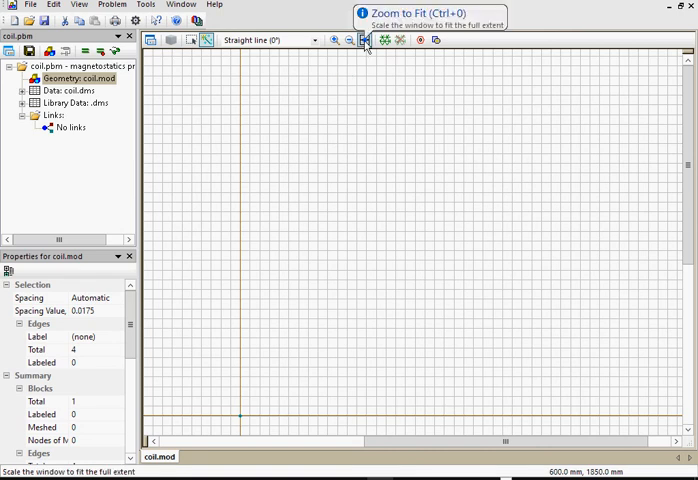
pyautogui.click(366, 40)
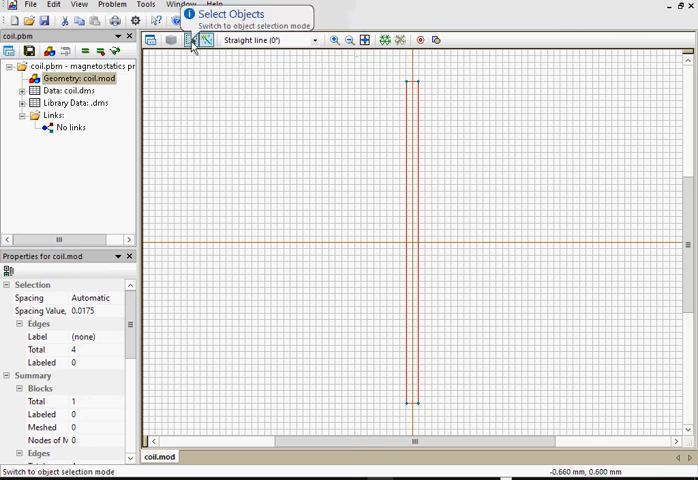
pyautogui.moveTo(373, 77)
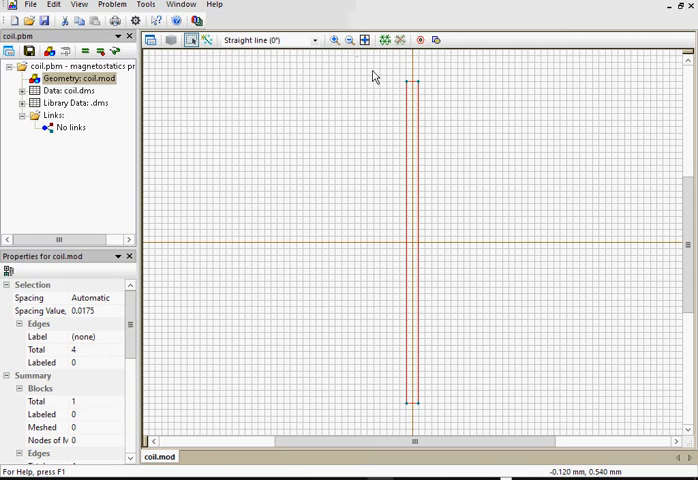
# Move the selected thin rectangle by displacement (0, 1.75) mm upward.
pyautogui.click(408, 250)
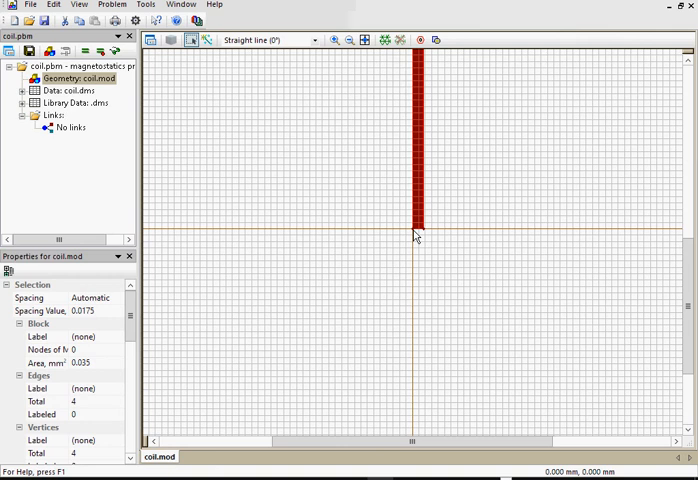
pyautogui.moveTo(418, 173)
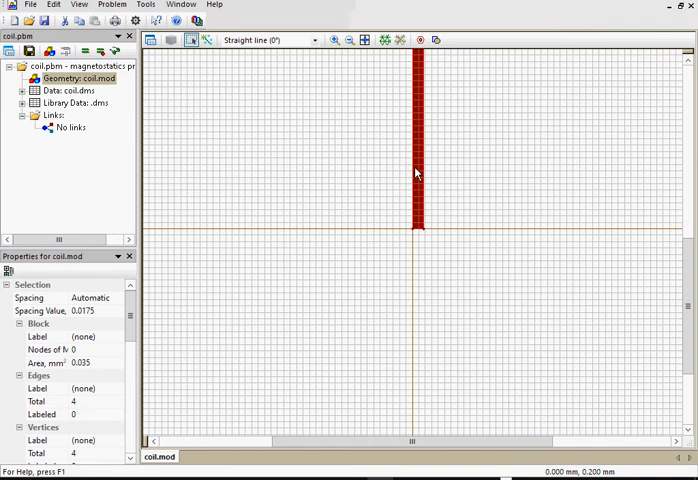
pyautogui.rightClick(417, 155)
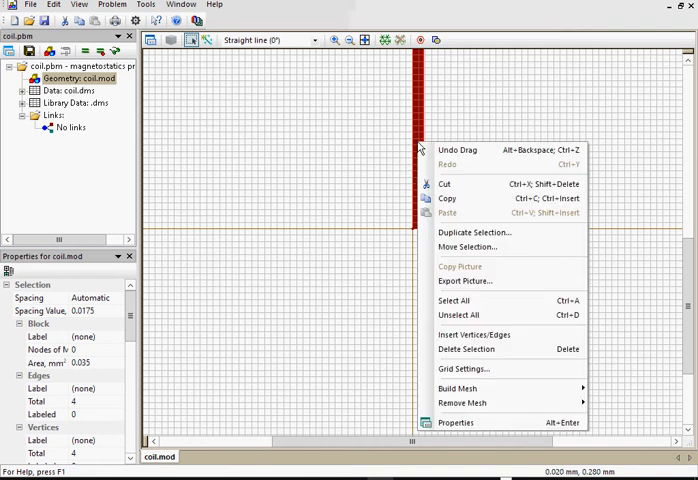
pyautogui.click(467, 247)
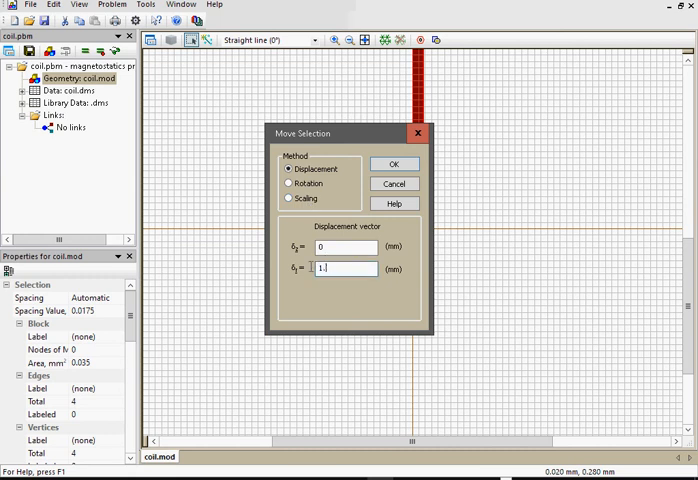
pyautogui.write('1.75')
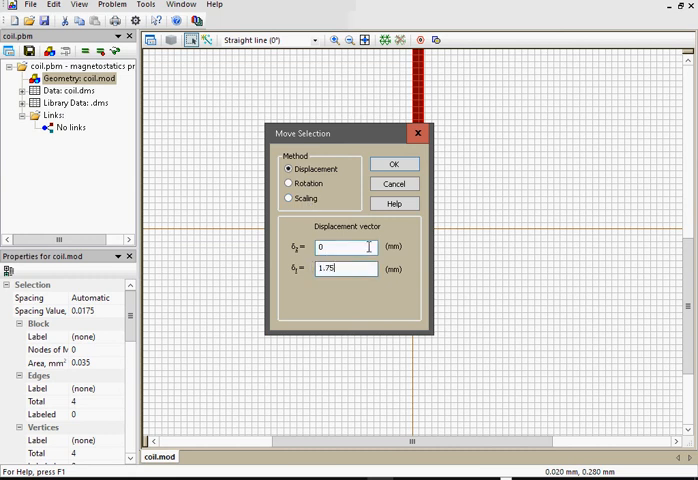
pyautogui.click(393, 164)
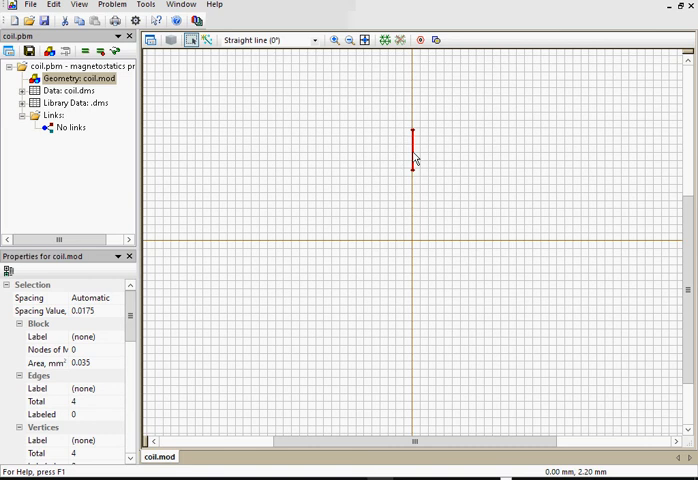
pyautogui.rightClick(413, 165)
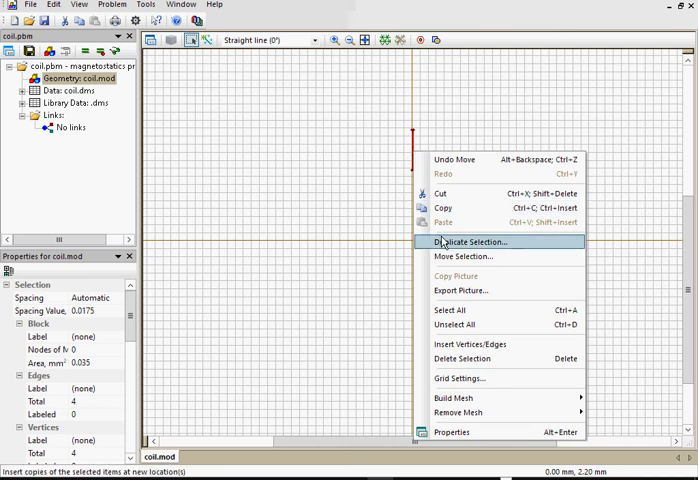
pyautogui.click(471, 242)
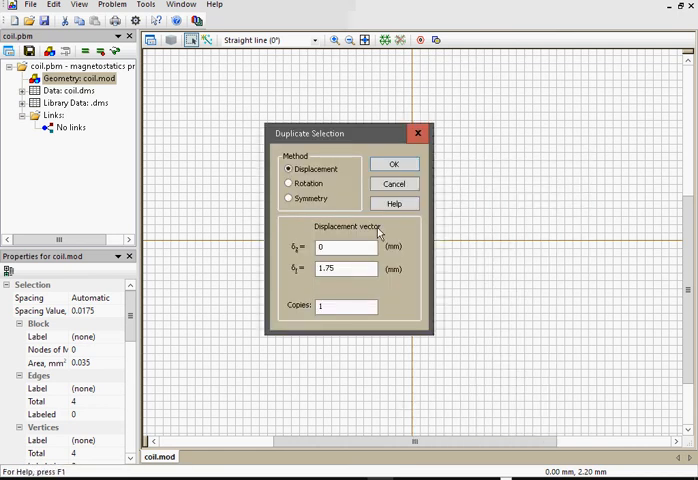
pyautogui.tripleClick(345, 268)
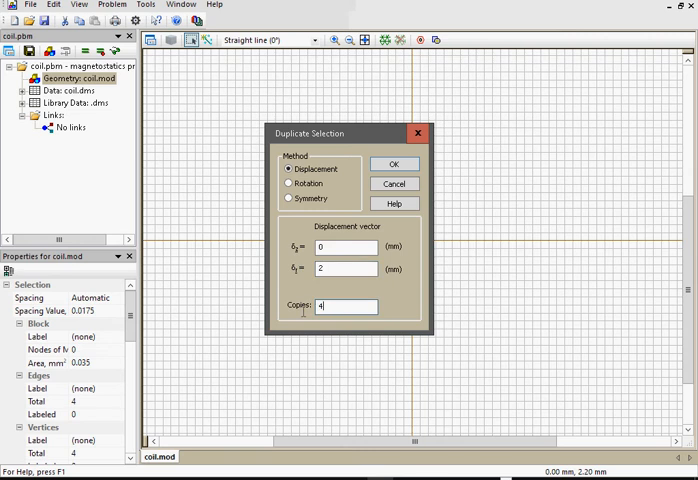
pyautogui.click(394, 164)
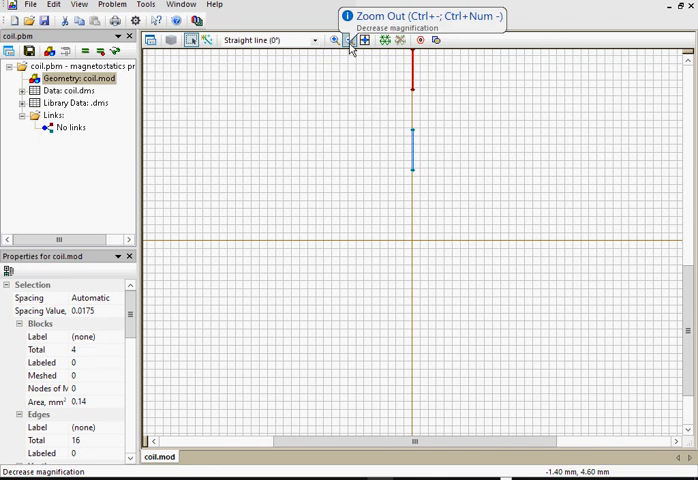
pyautogui.click(348, 40)
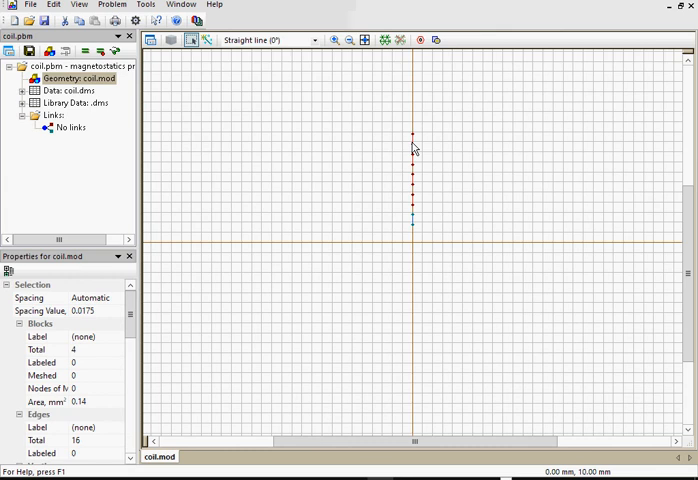
pyautogui.moveTo(567, 256)
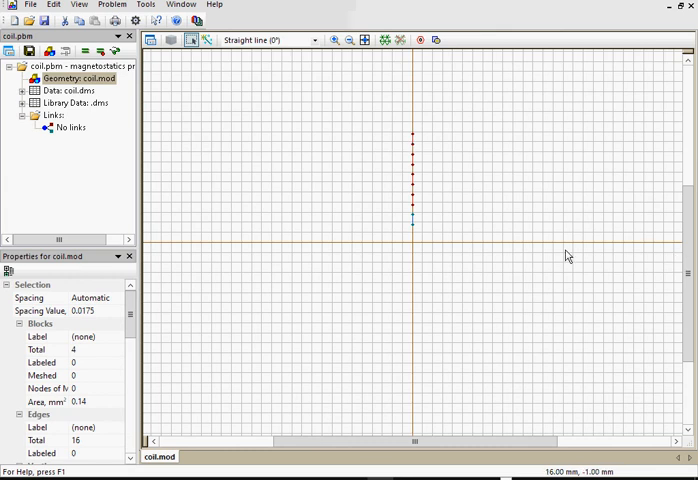
pyautogui.moveTo(238, 252)
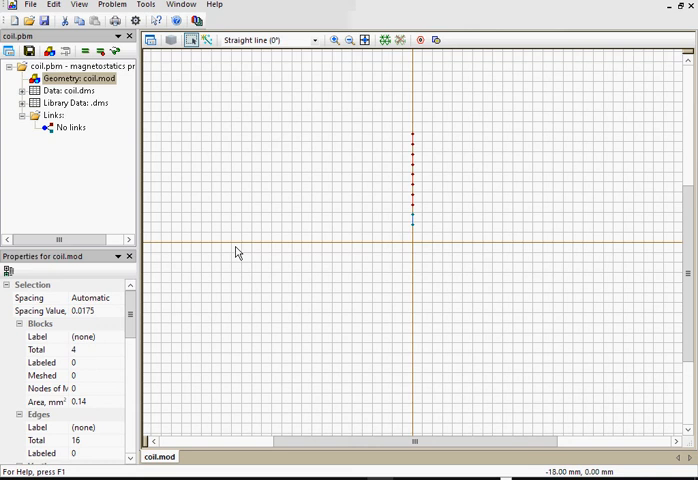
pyautogui.moveTo(362, 119)
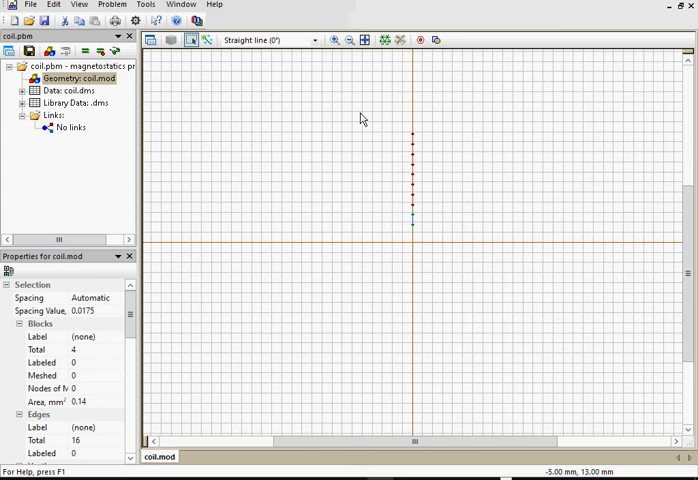
pyautogui.moveTo(237, 62)
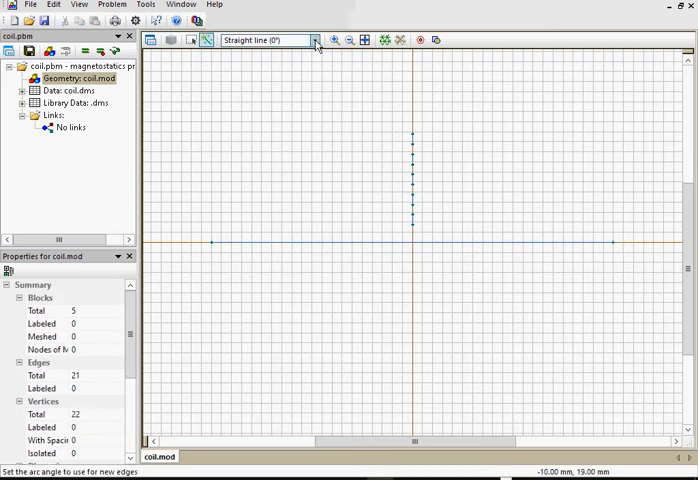
# Switch new edges to Half arc (180°) and draw the 20 mm semicircular boundary.
pyautogui.click(315, 40)
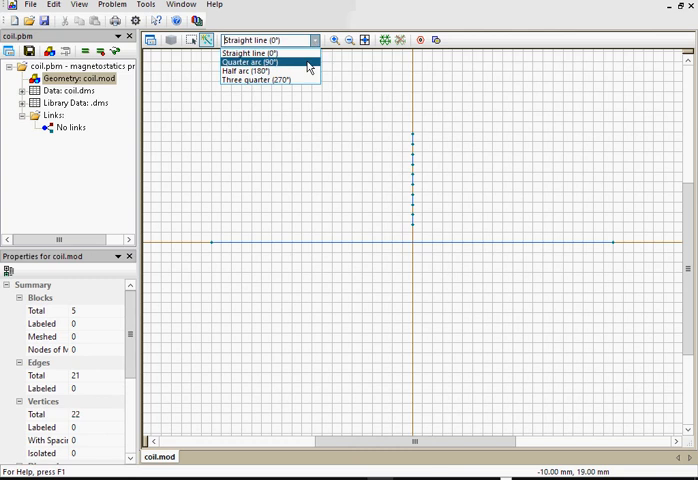
pyautogui.moveTo(258, 72)
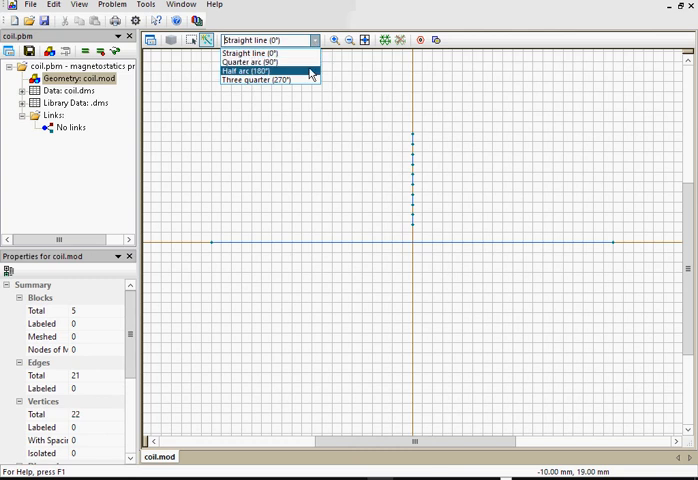
pyautogui.click(265, 72)
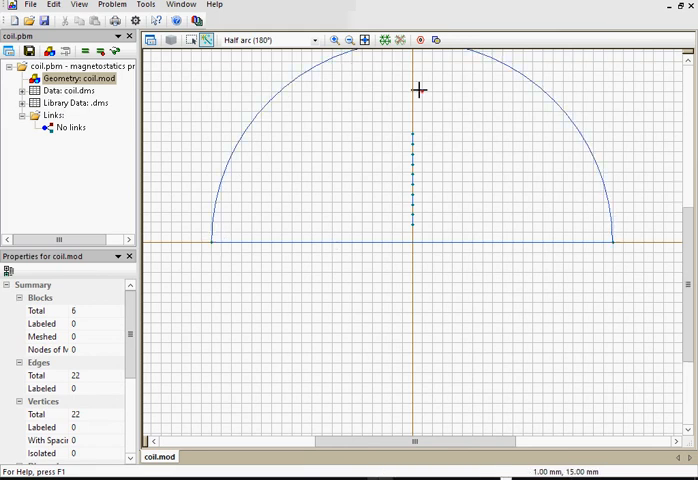
pyautogui.click(366, 40)
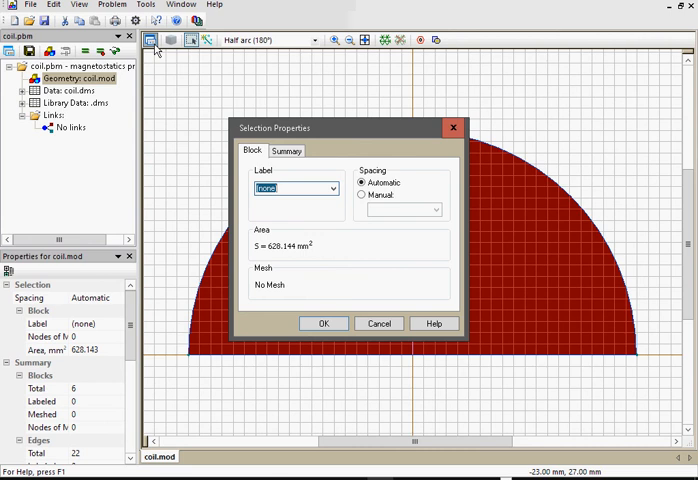
# Label the outer semicircle block 'air' and the five thin blocks 'coil'.
pyautogui.click(322, 323)
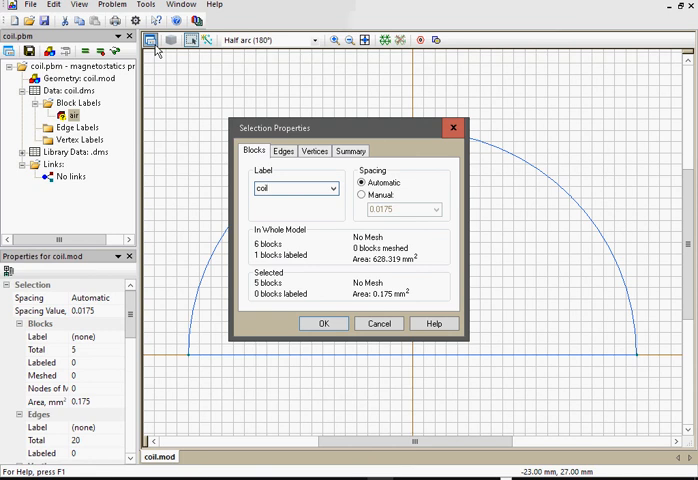
pyautogui.click(323, 323)
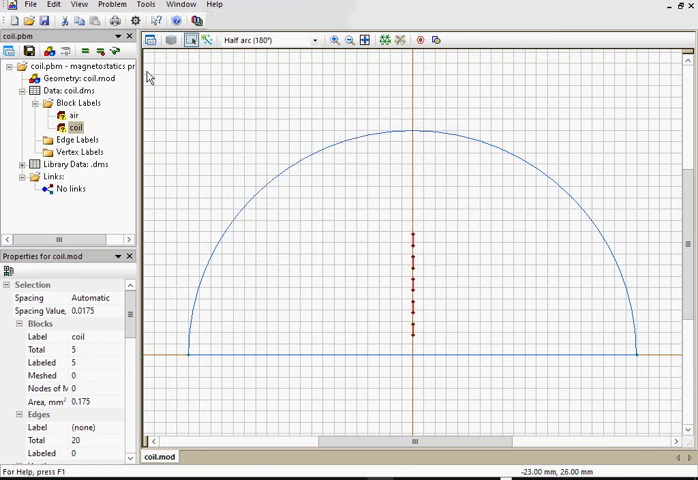
# Open the property sheet for the 'air' block label in the Data tree.
pyautogui.click(72, 115)
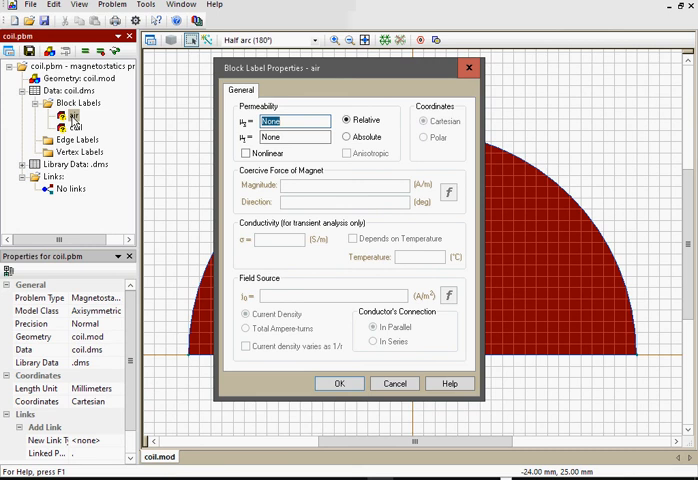
pyautogui.moveTo(118, 120)
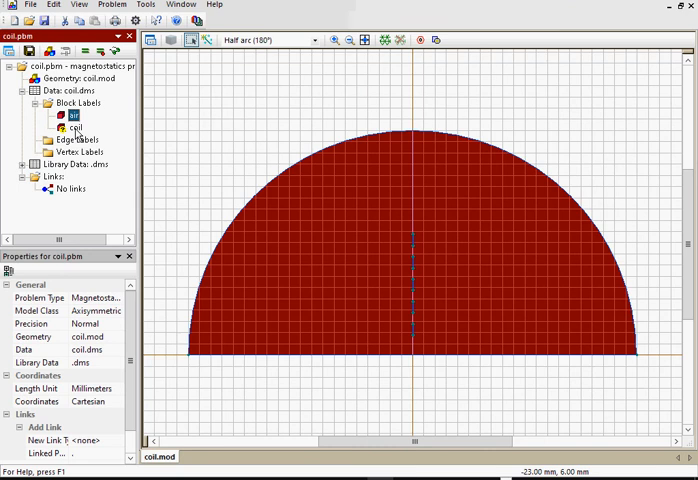
# Give the 'coil' label a 0.001 A total ampere-turns source with turns in series.
pyautogui.doubleClick(77, 127)
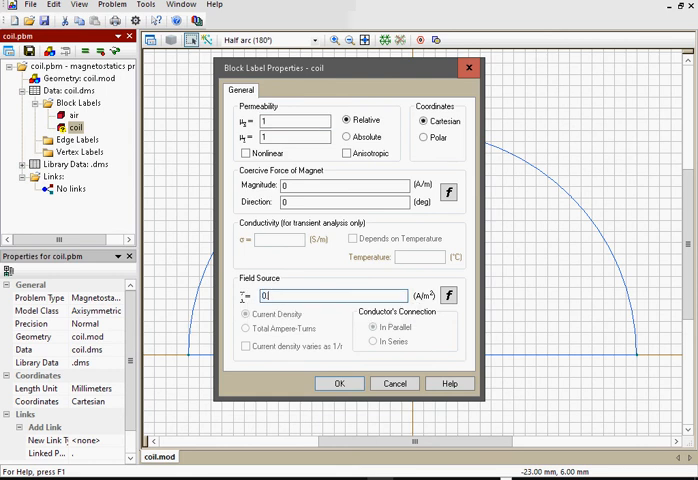
pyautogui.write('0.001')
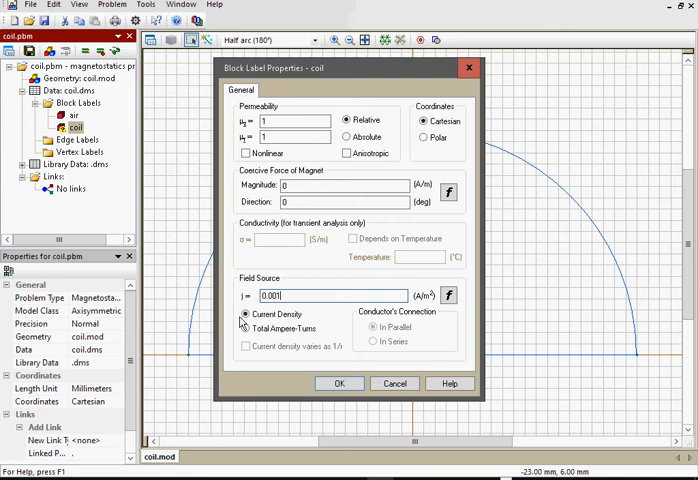
pyautogui.click(243, 330)
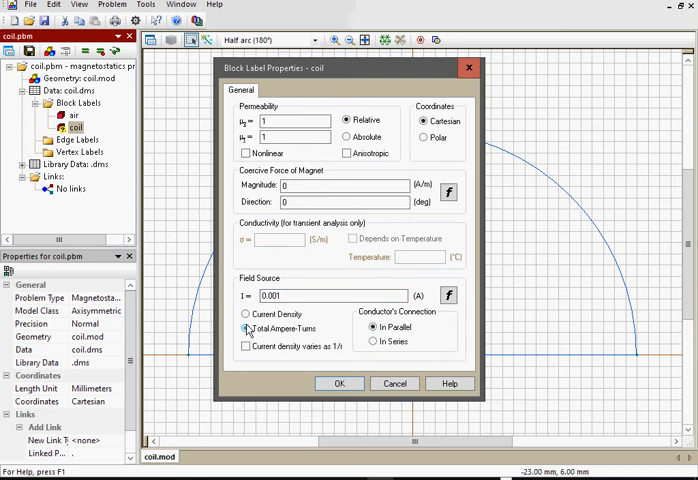
pyautogui.click(245, 330)
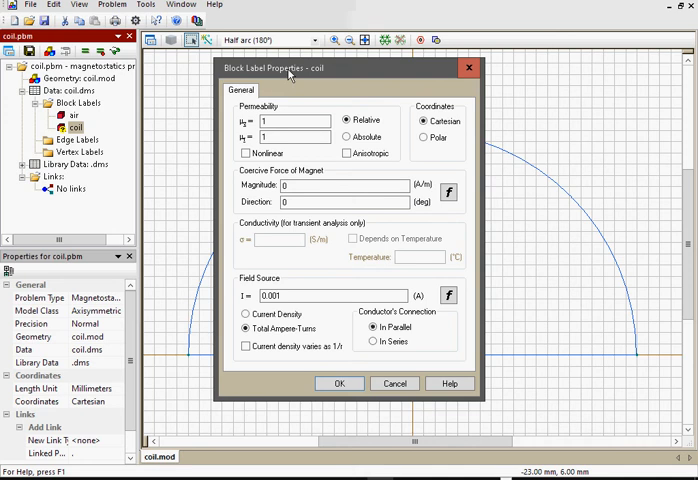
pyautogui.moveTo(340, 70); pyautogui.dragTo(555, 59)
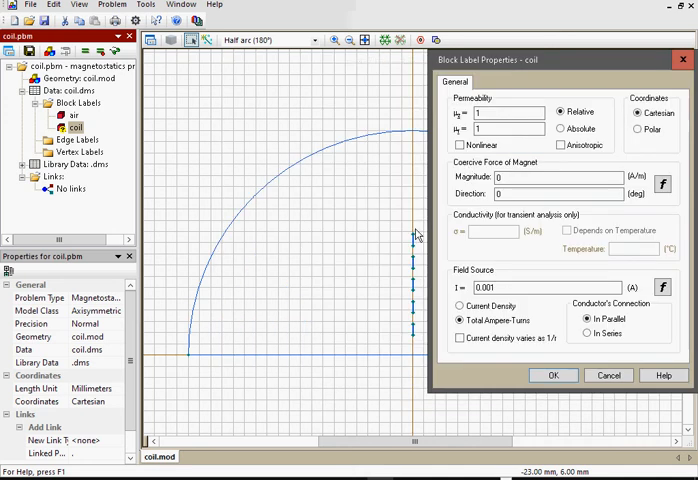
pyautogui.moveTo(413, 332)
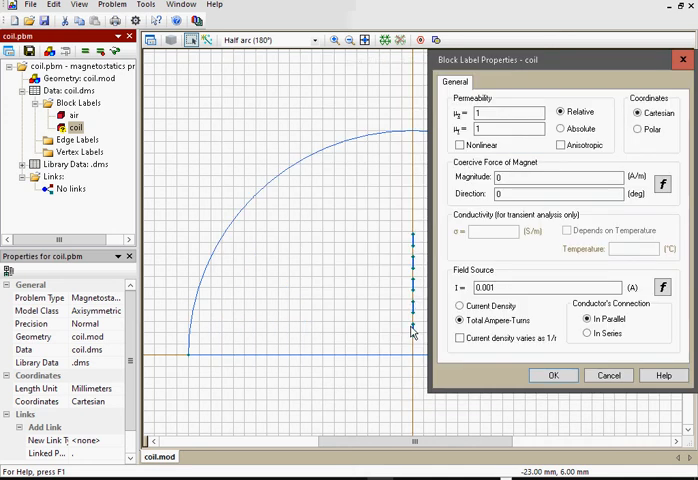
pyautogui.moveTo(583, 328)
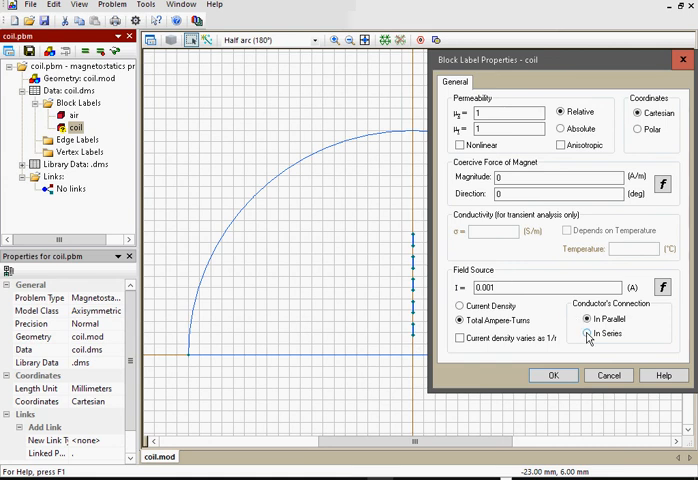
pyautogui.click(585, 333)
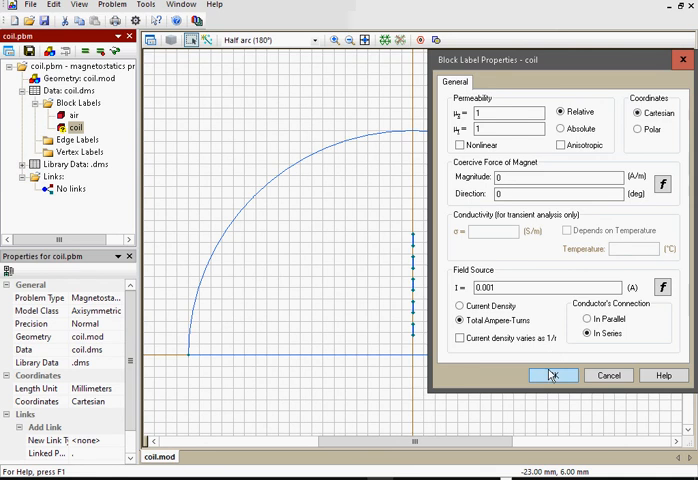
pyautogui.click(551, 375)
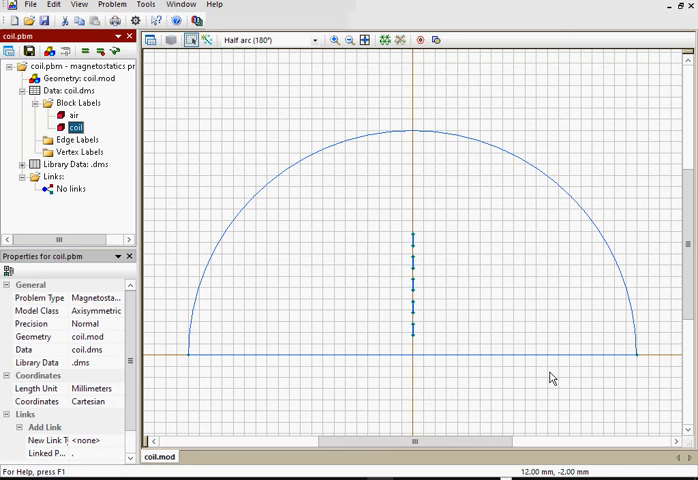
pyautogui.moveTo(605, 318)
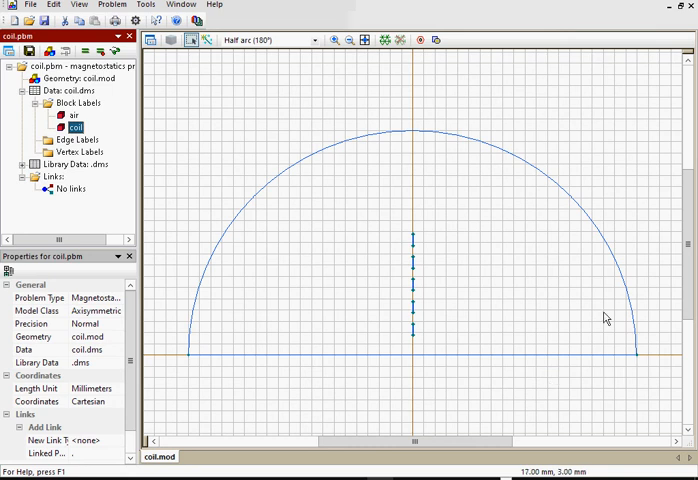
pyautogui.moveTo(420, 263)
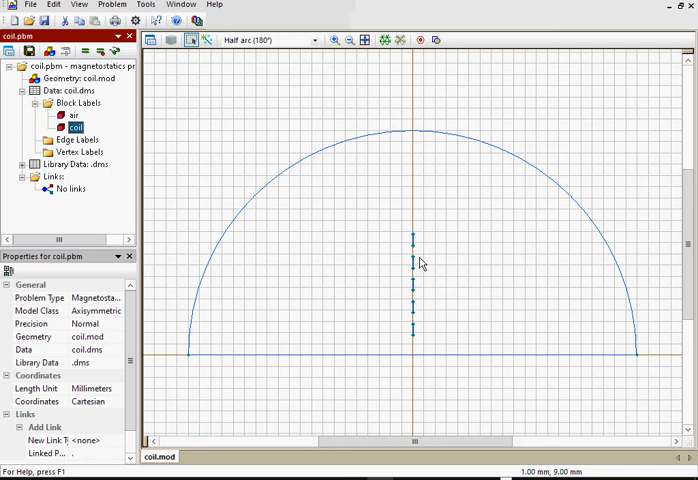
pyautogui.moveTo(373, 139)
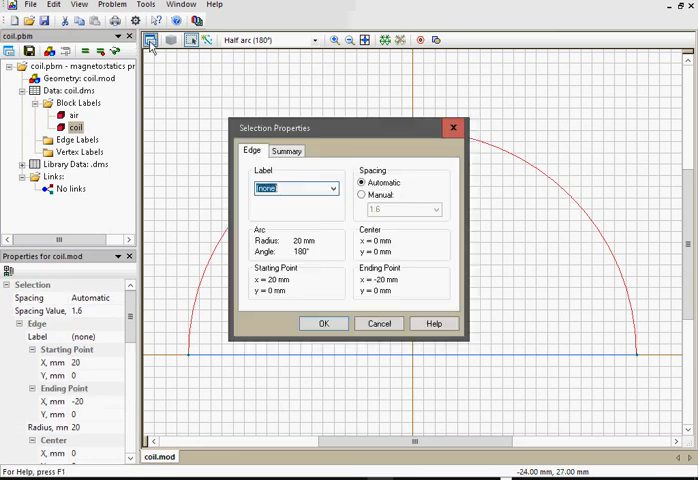
pyautogui.moveTo(193, 112)
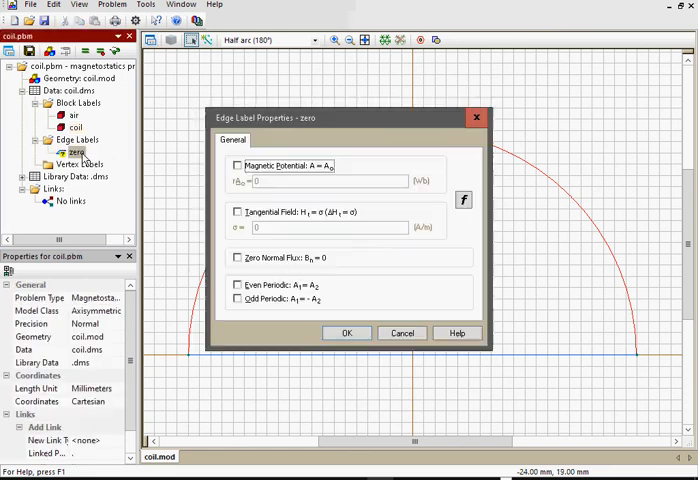
# Assign the outer arc a 'zero' edge label fixing magnetic potential at 0 Wb.
pyautogui.click(234, 166)
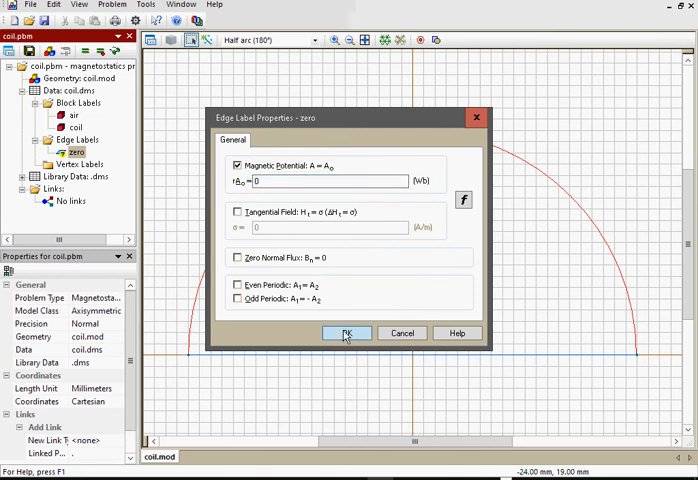
pyautogui.click(347, 333)
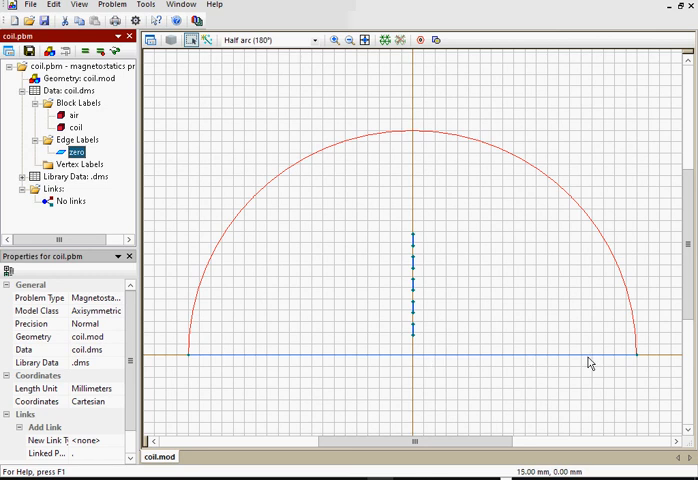
pyautogui.moveTo(578, 366)
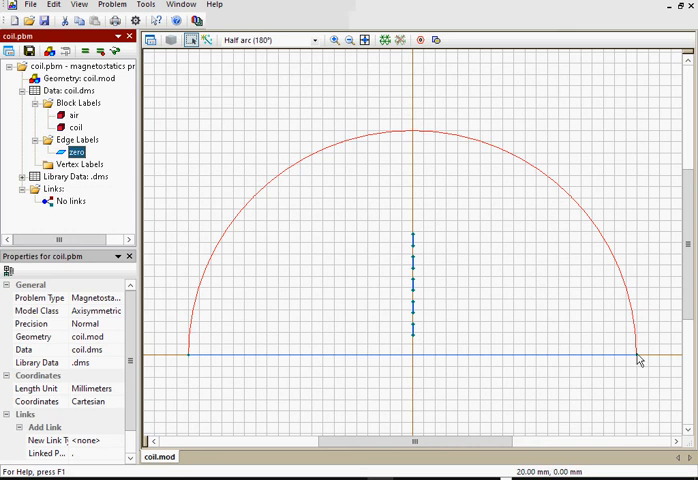
pyautogui.moveTo(124, 125)
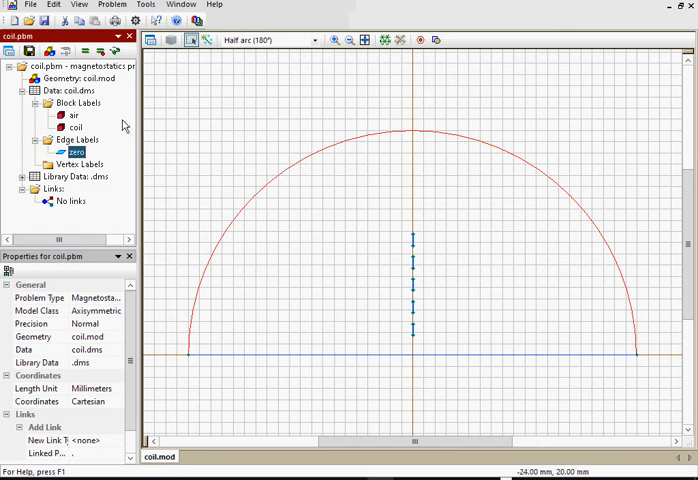
pyautogui.moveTo(284, 75)
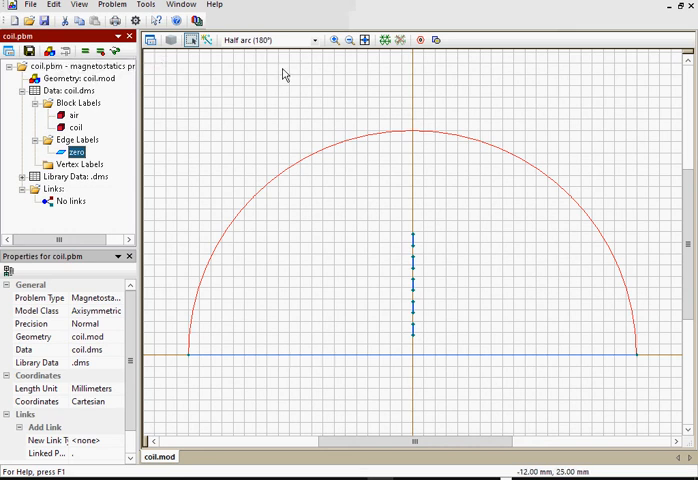
pyautogui.moveTo(383, 40)
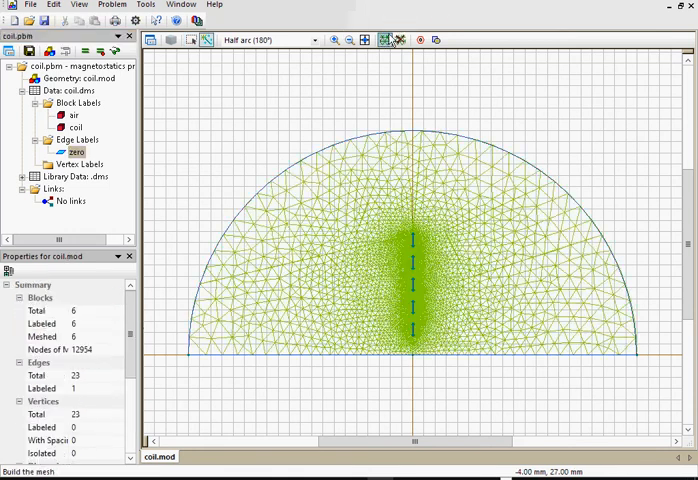
# Solve the meshed coil problem and view the field-line results.
pyautogui.click(30, 50)
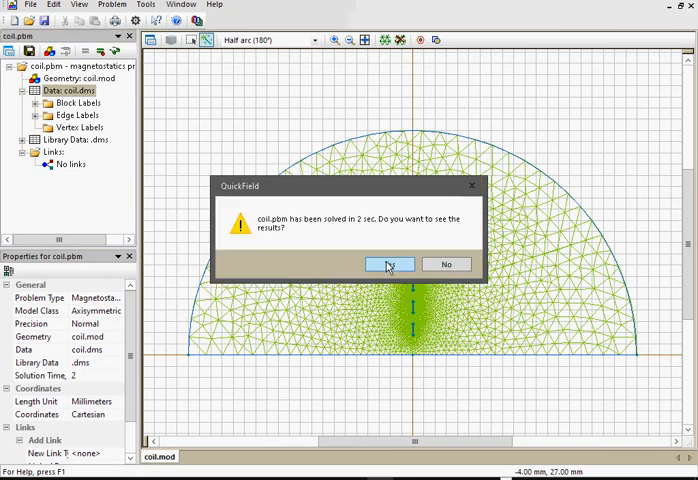
pyautogui.click(388, 264)
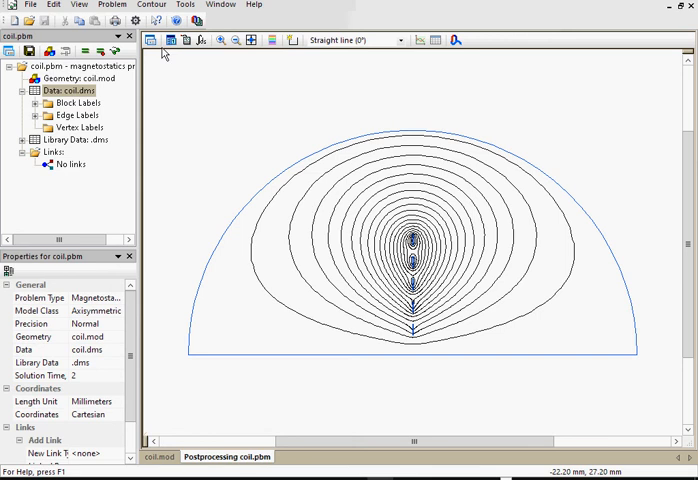
pyautogui.moveTo(150, 40)
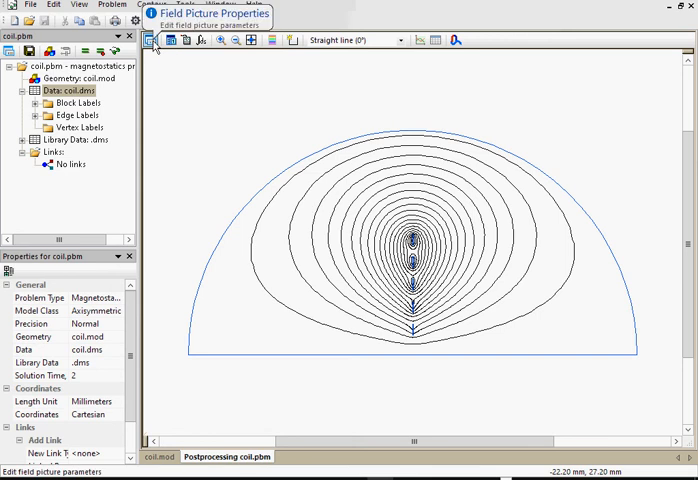
# Overlay the flux density colour map and B vectors on the field lines, with the colour legend.
pyautogui.click(170, 40)
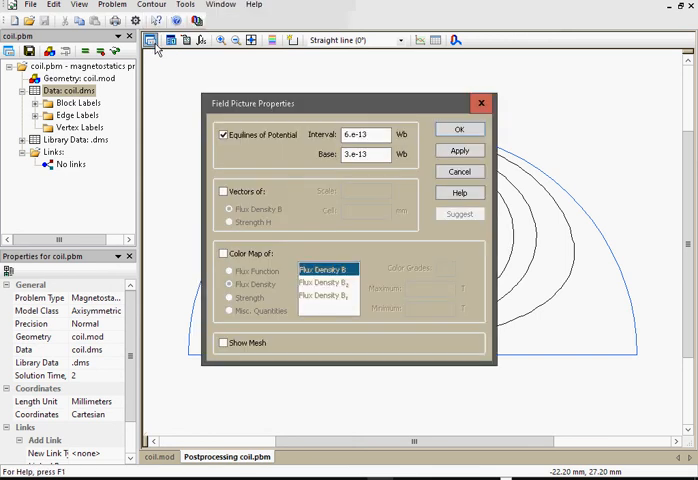
pyautogui.click(224, 251)
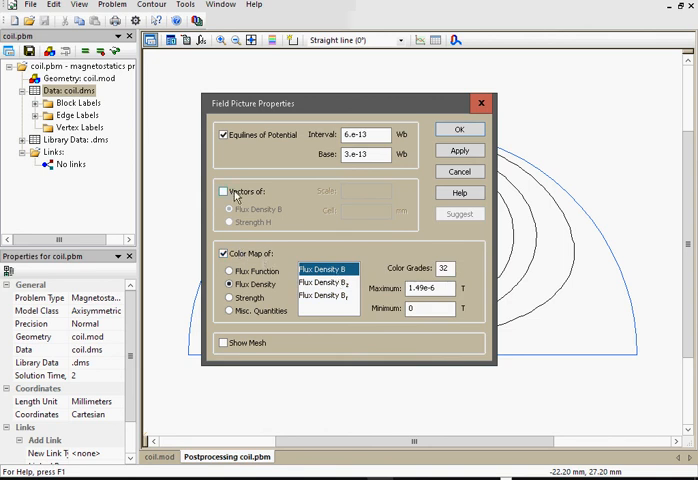
pyautogui.click(222, 191)
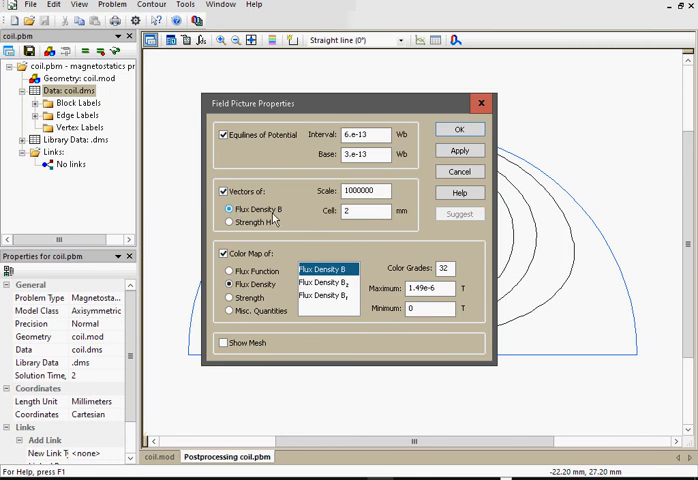
pyautogui.click(459, 129)
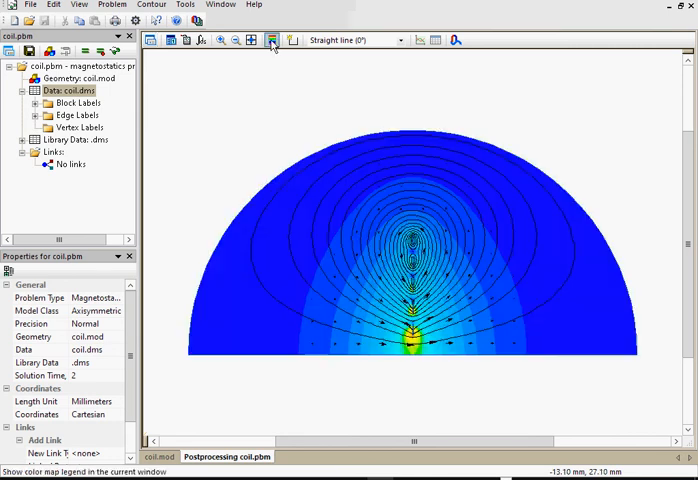
pyautogui.click(271, 40)
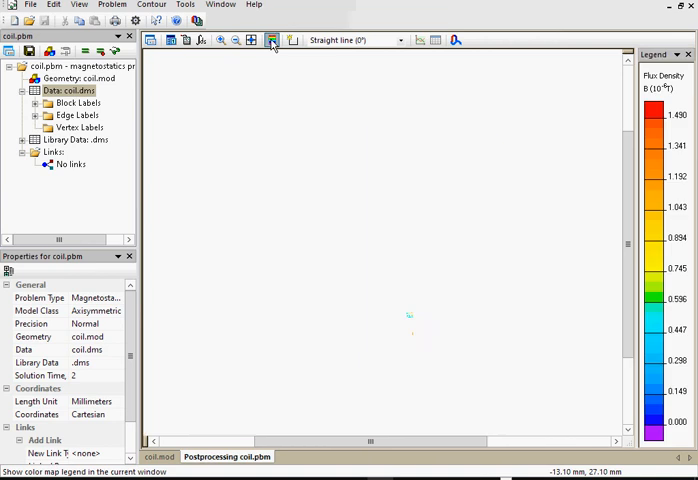
pyautogui.click(272, 40)
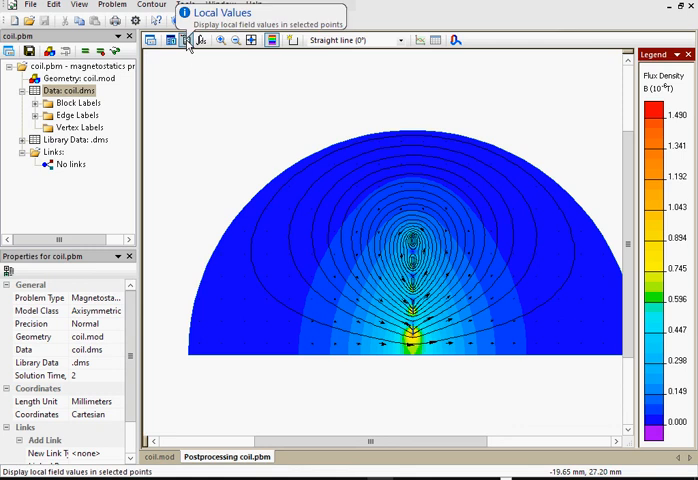
# Read local field values at a point inside the coil, then get 8.2914e-12 Wb flux through a contour.
pyautogui.click(189, 40)
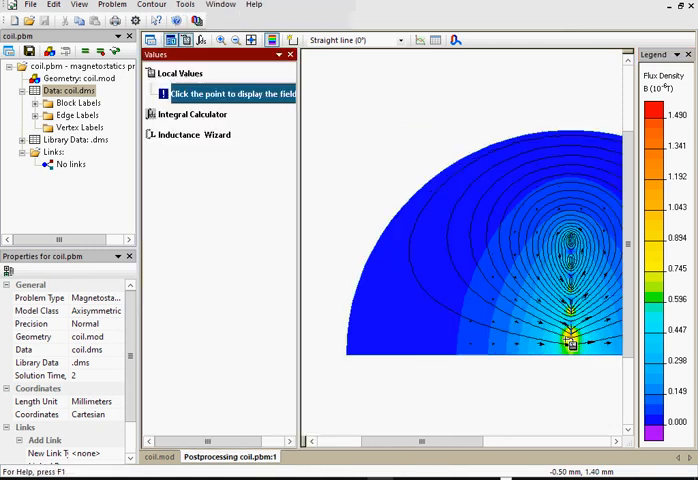
pyautogui.click(576, 350)
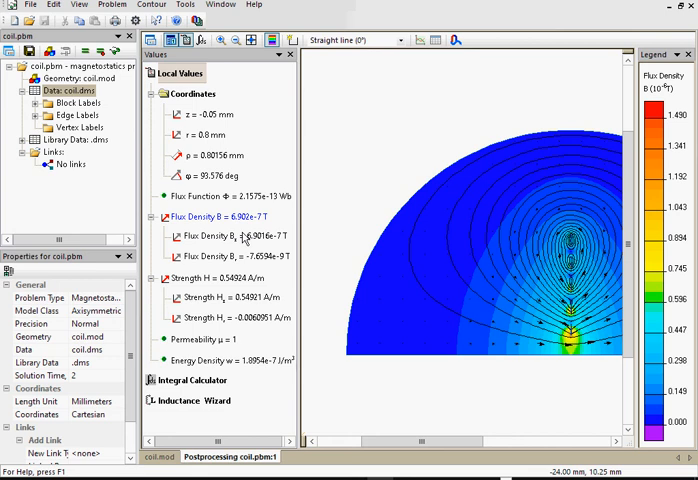
pyautogui.moveTo(290, 40)
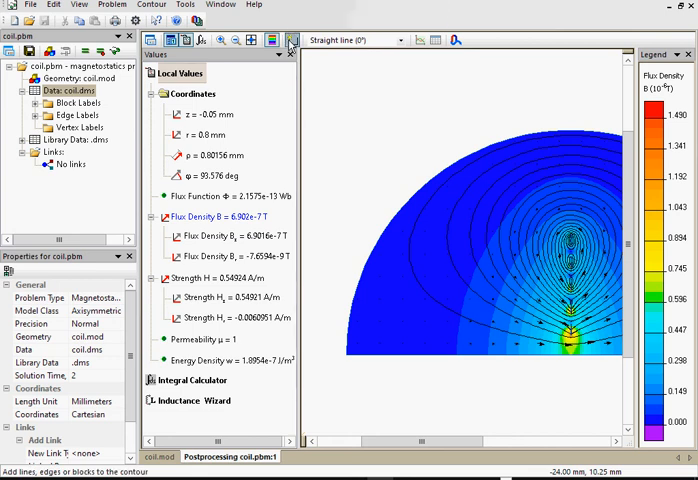
pyautogui.click(152, 72)
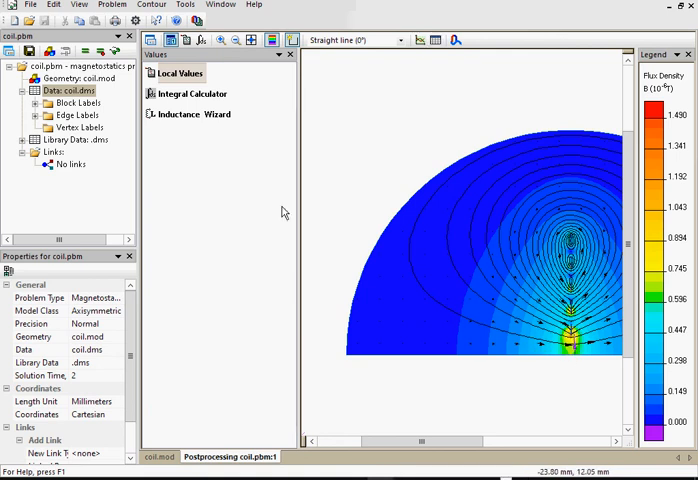
pyautogui.click(190, 93)
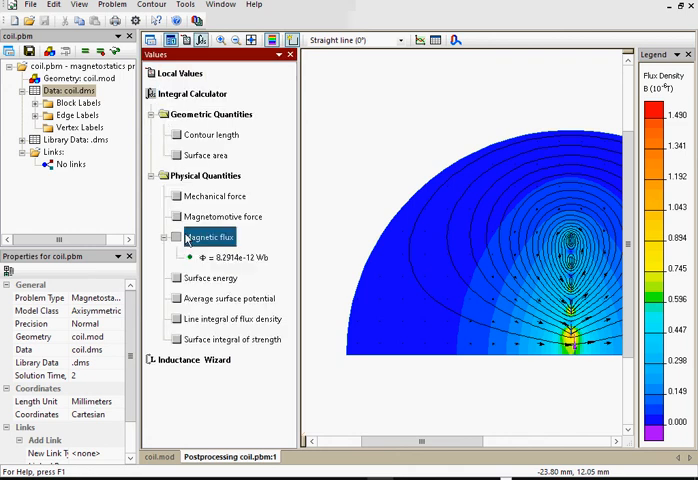
pyautogui.click(224, 257)
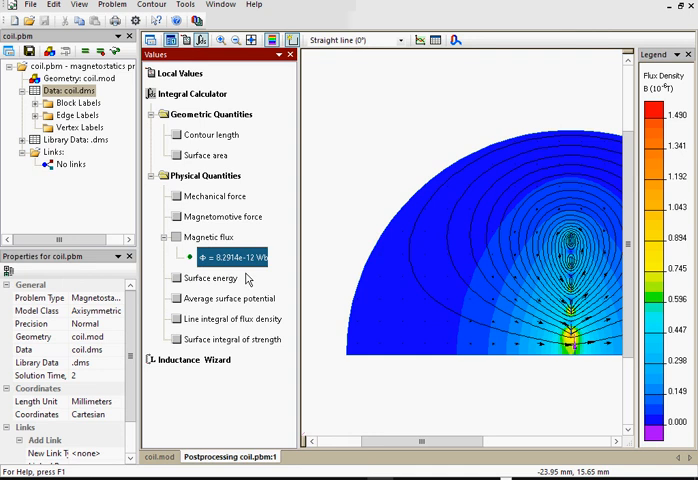
pyautogui.moveTo(419, 40)
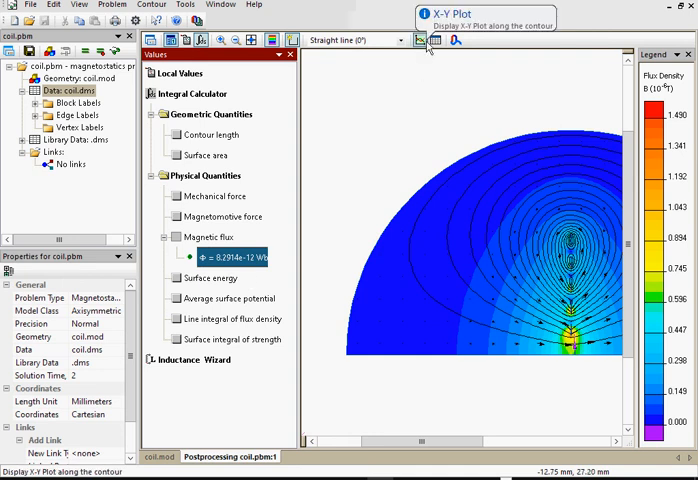
# Plot flux density along the contour as an X-Y graph, about 6.35 to 8.55 ×10⁻⁷ T.
pyautogui.click(419, 40)
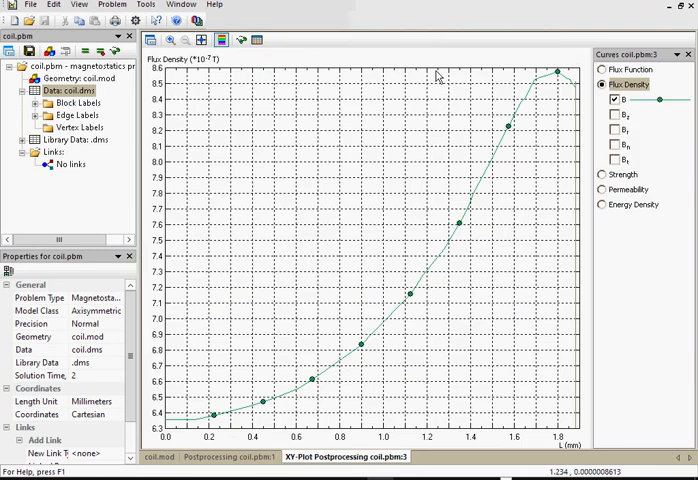
pyautogui.moveTo(240, 375)
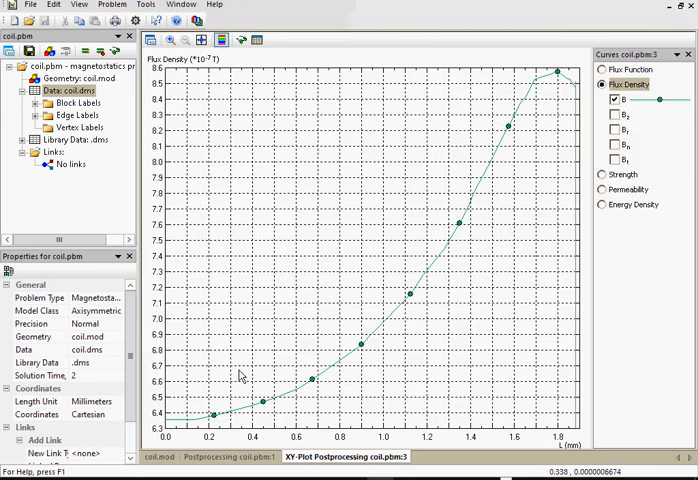
pyautogui.moveTo(237, 293)
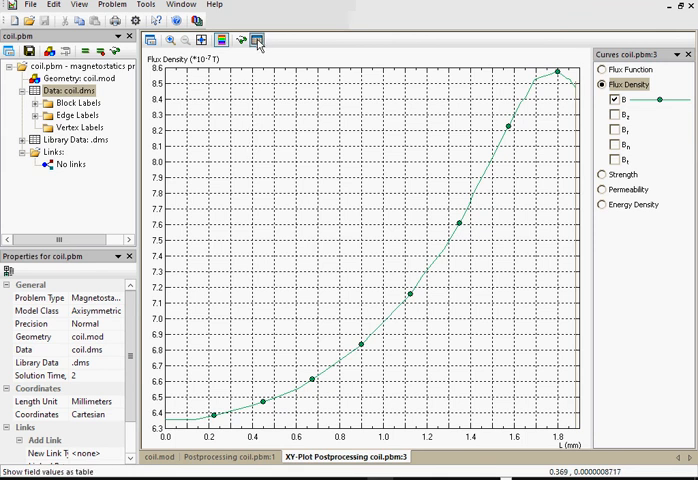
pyautogui.moveTo(257, 40)
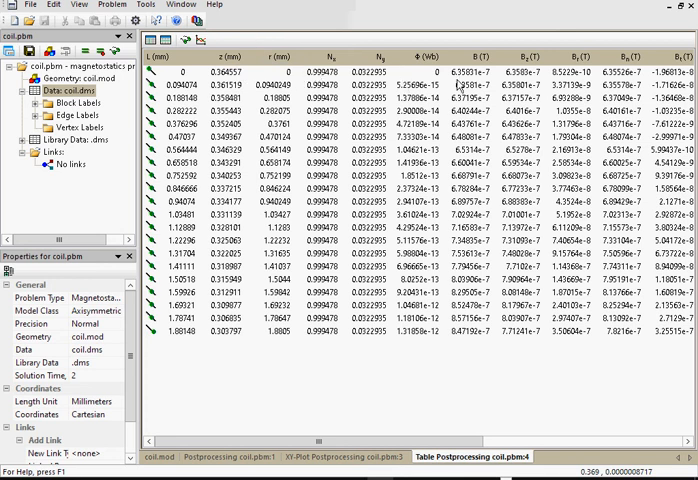
# Tabulate only r and Bz along the contour at a finer step, then close the table view.
pyautogui.hscroll(3)
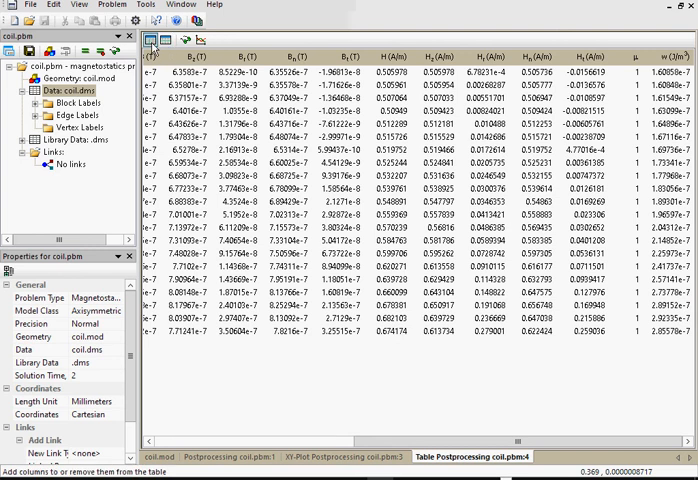
pyautogui.click(148, 40)
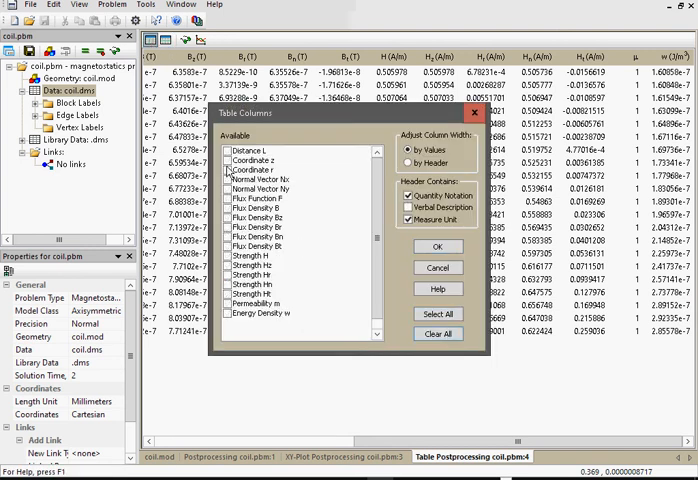
pyautogui.click(437, 246)
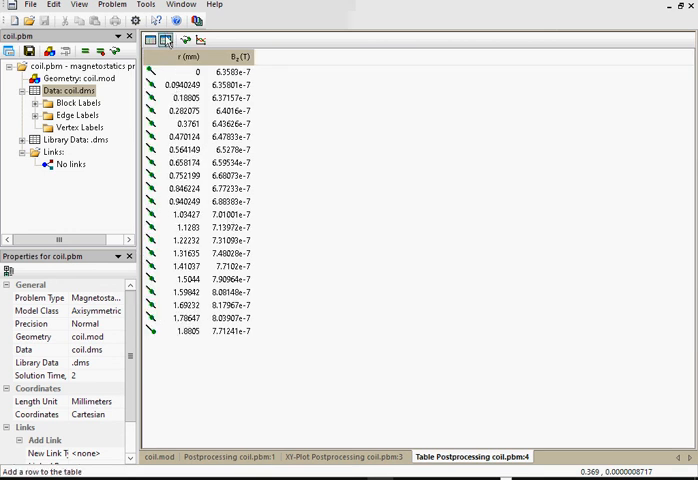
pyautogui.click(166, 39)
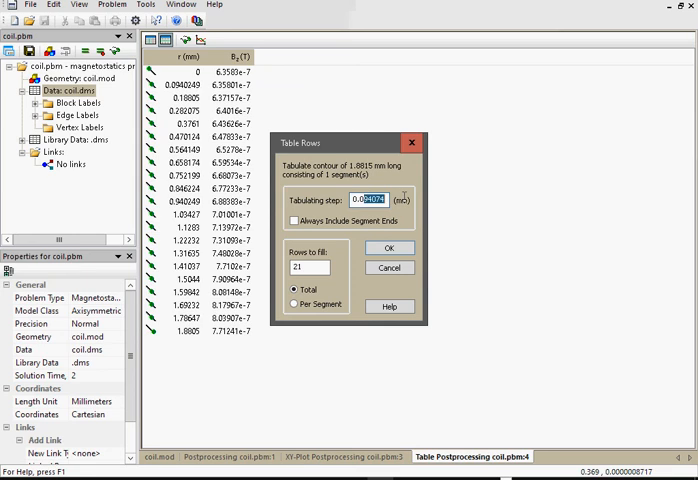
pyautogui.click(391, 247)
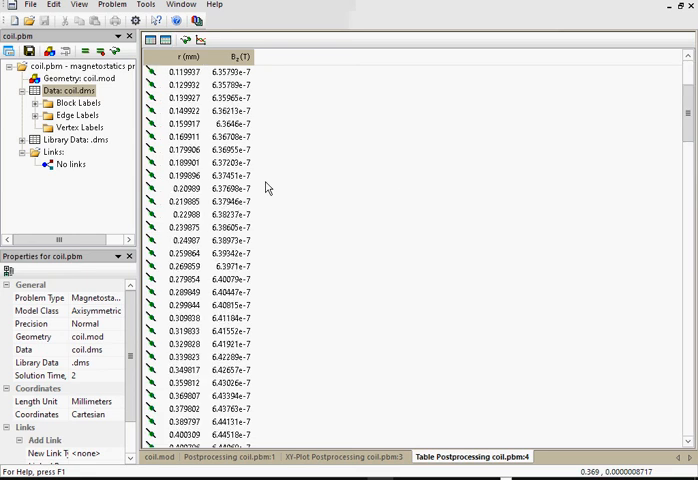
pyautogui.scroll(3)
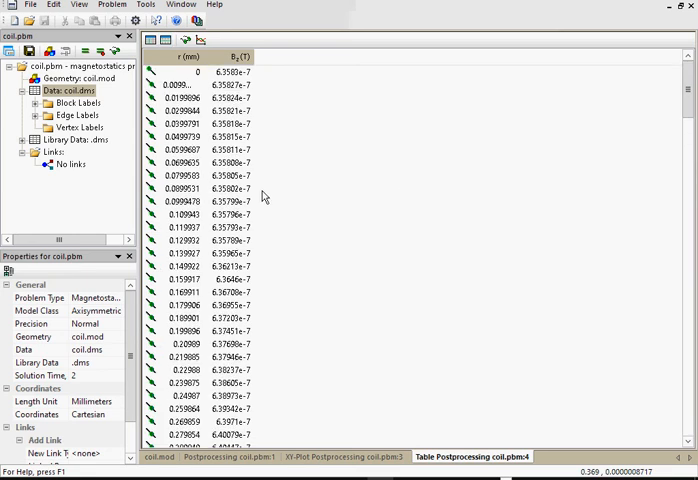
pyautogui.moveTo(688, 18)
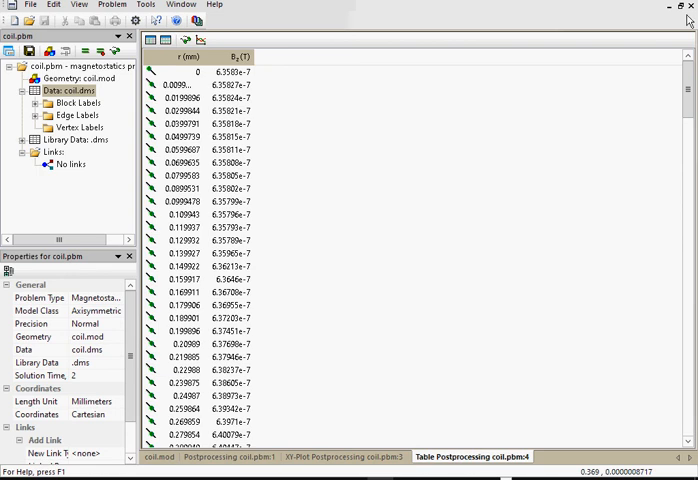
pyautogui.click(342, 456)
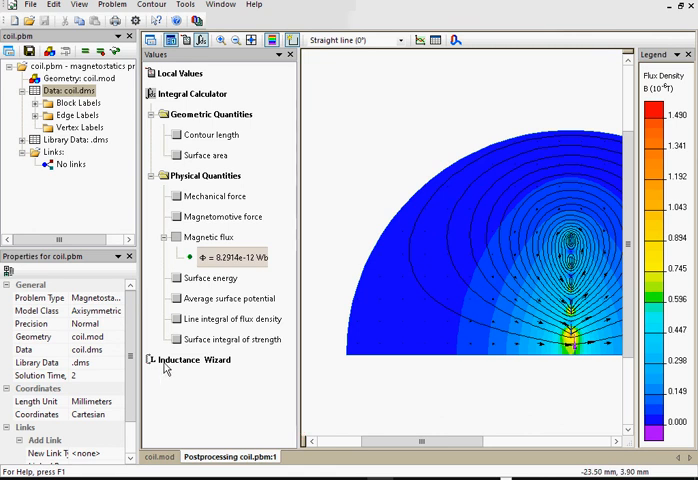
# Compute inductance 2.5057e-7 H from stored energy 1.2528e-13 J with 0.001 A coil current.
pyautogui.click(196, 359)
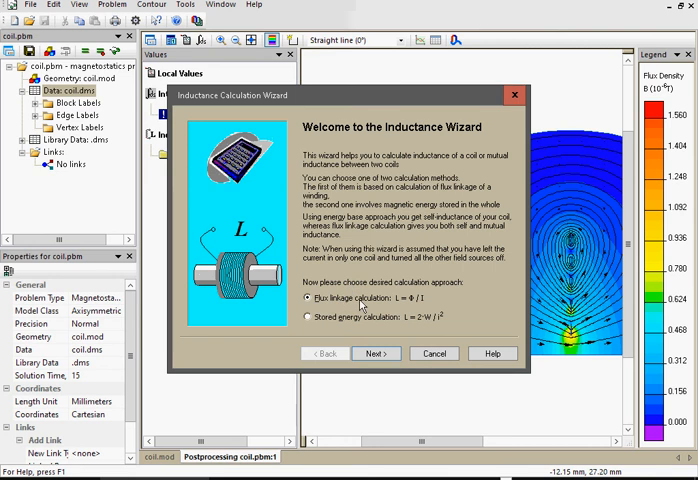
pyautogui.moveTo(365, 326)
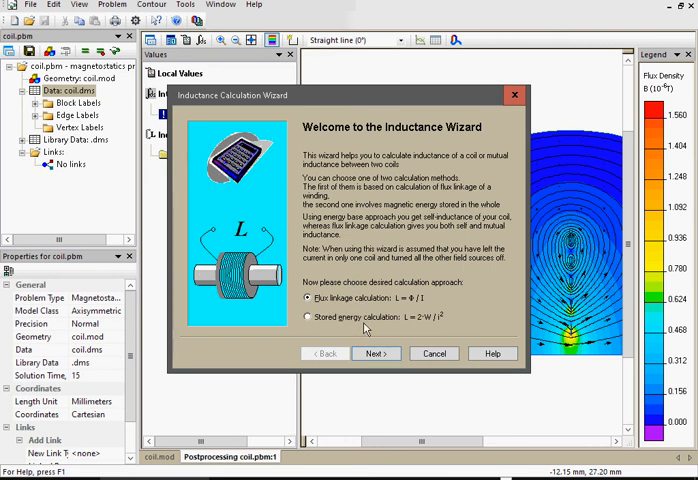
pyautogui.moveTo(330, 323)
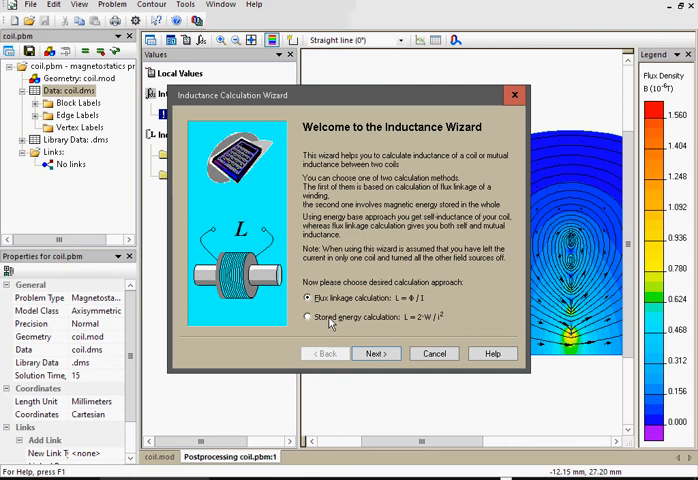
pyautogui.click(304, 315)
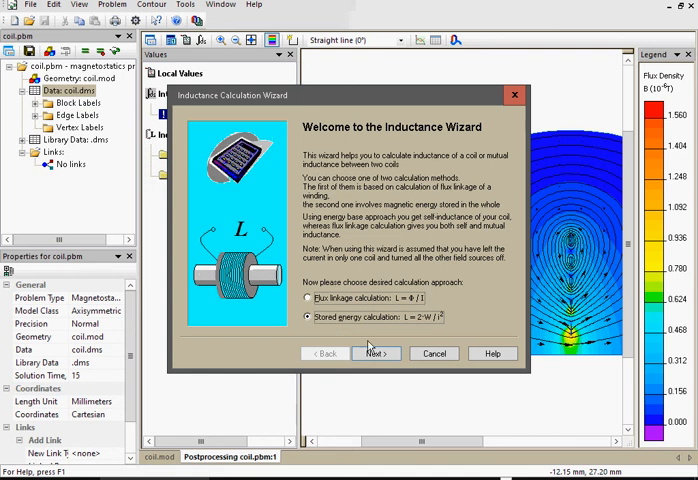
pyautogui.click(376, 353)
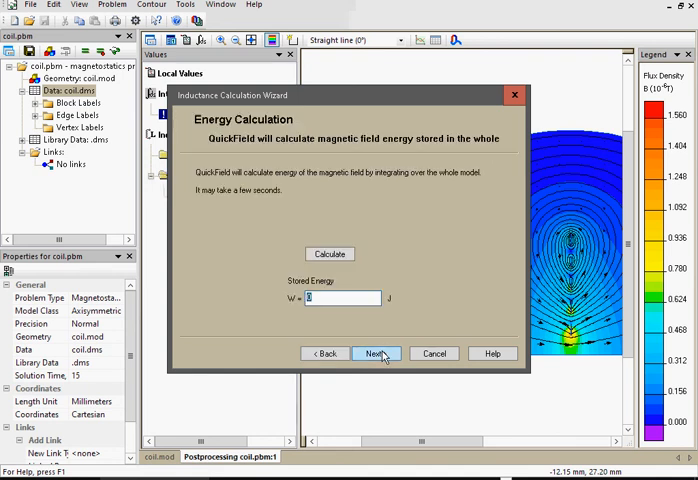
pyautogui.moveTo(304, 299)
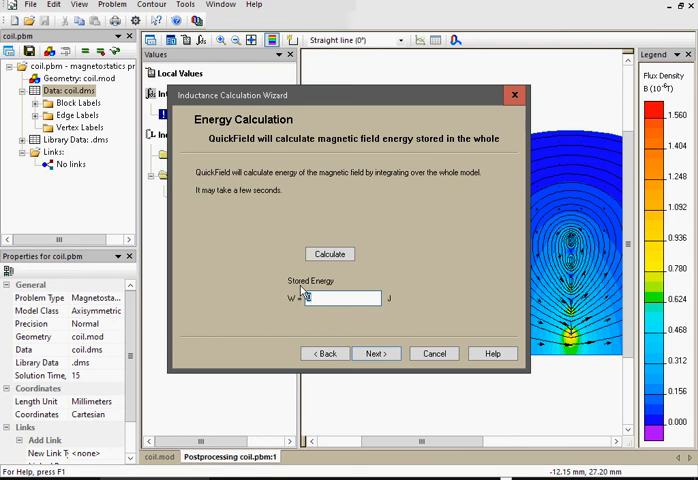
pyautogui.click(330, 253)
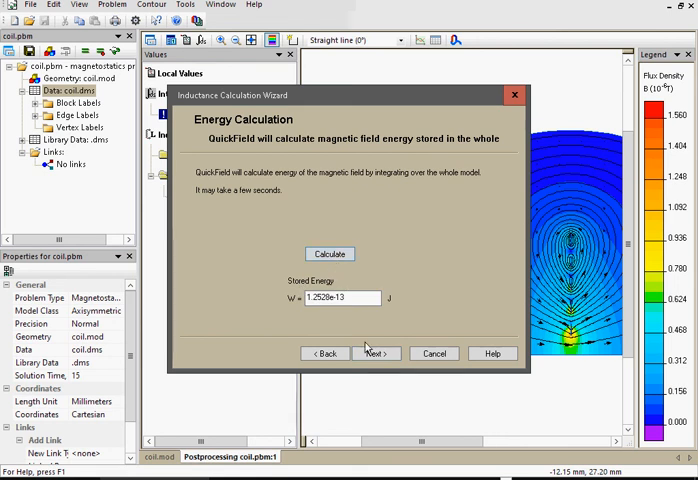
pyautogui.click(375, 353)
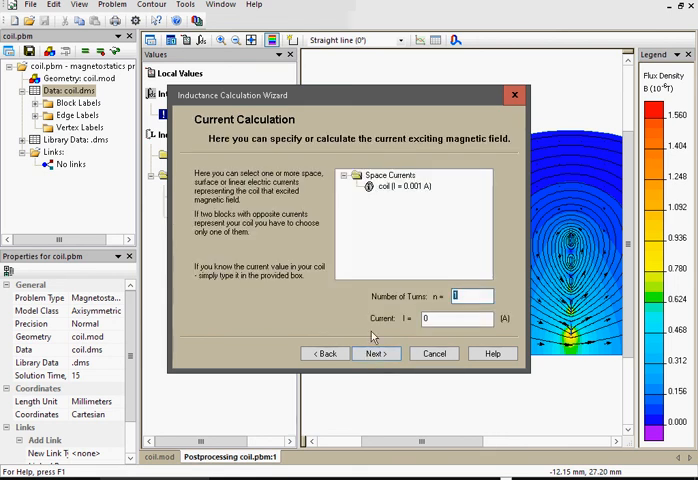
pyautogui.click(410, 185)
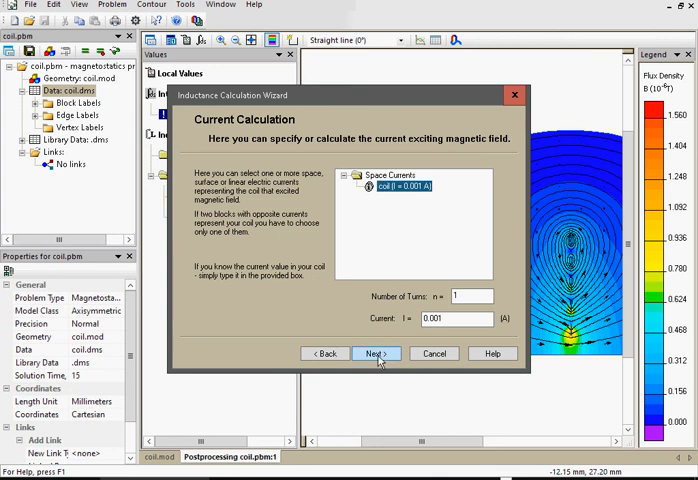
pyautogui.click(377, 353)
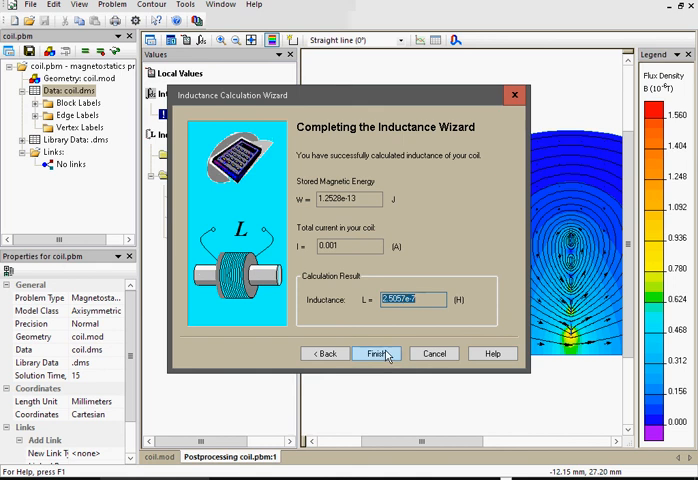
pyautogui.click(376, 353)
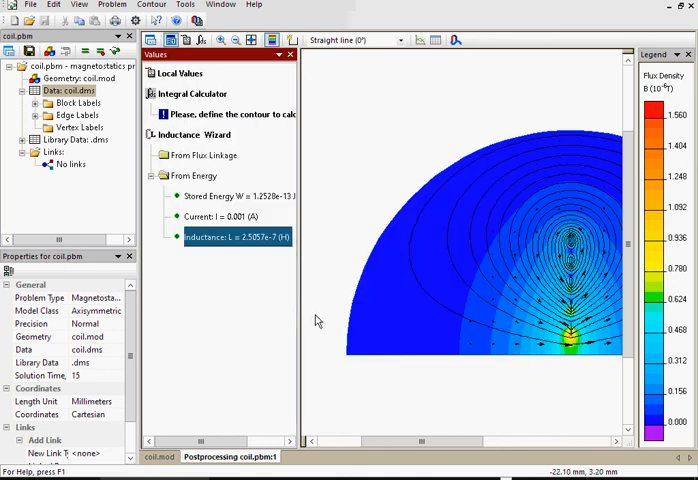
pyautogui.moveTo(260, 247)
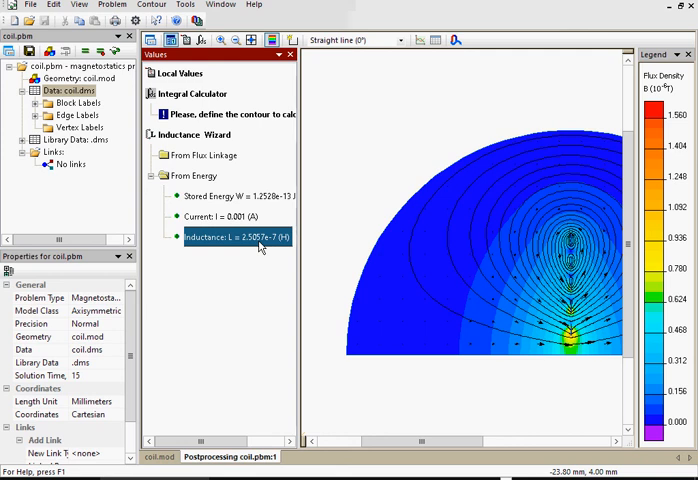
pyautogui.moveTo(207, 166)
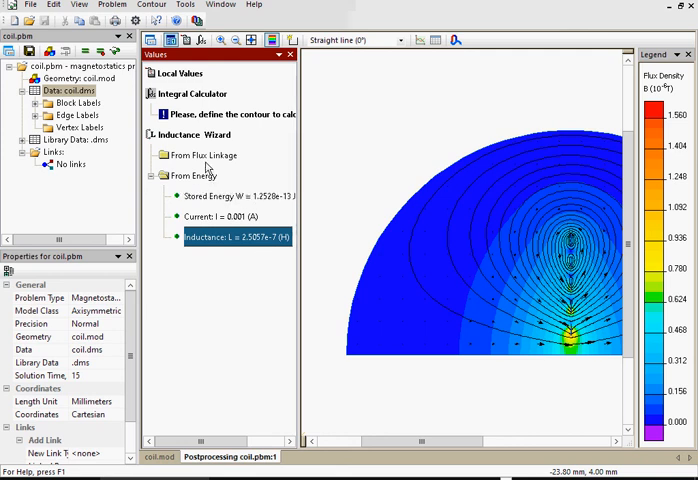
# Compute flux-linkage inductance with the coil block as winding side and 0.001 A: 2.5019e-7 H.
pyautogui.click(200, 134)
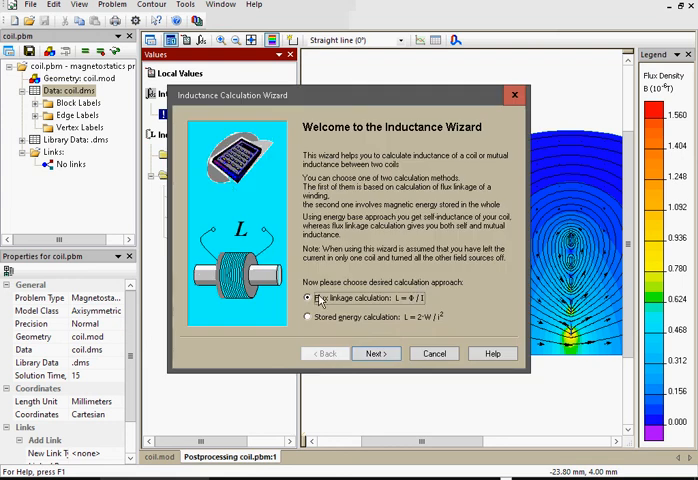
pyautogui.click(376, 353)
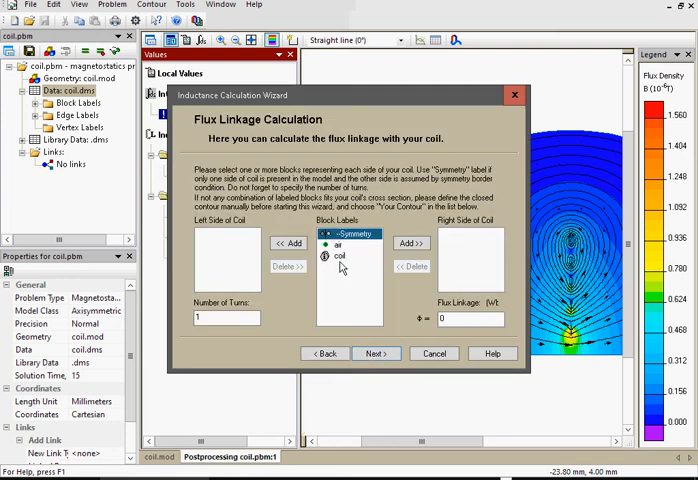
pyautogui.click(338, 255)
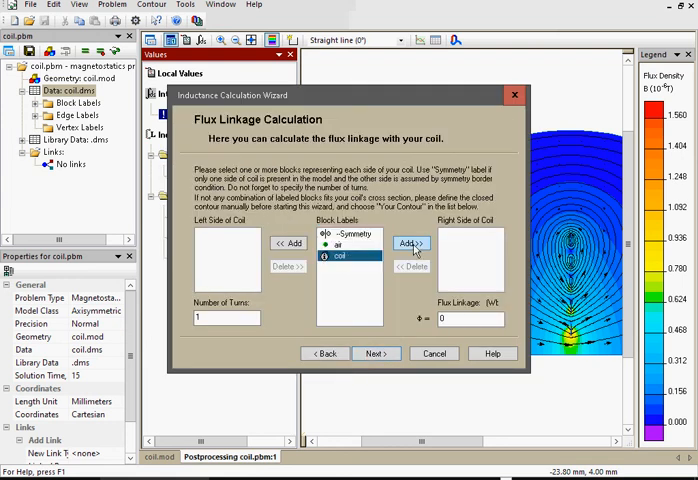
pyautogui.click(410, 243)
pyautogui.write('5')
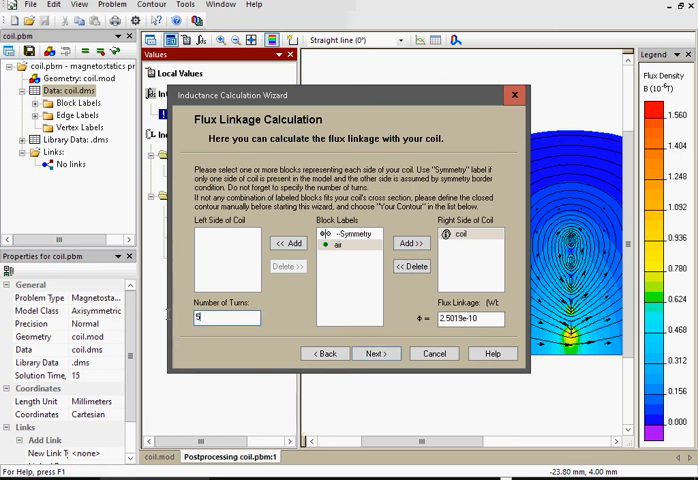
pyautogui.click(377, 353)
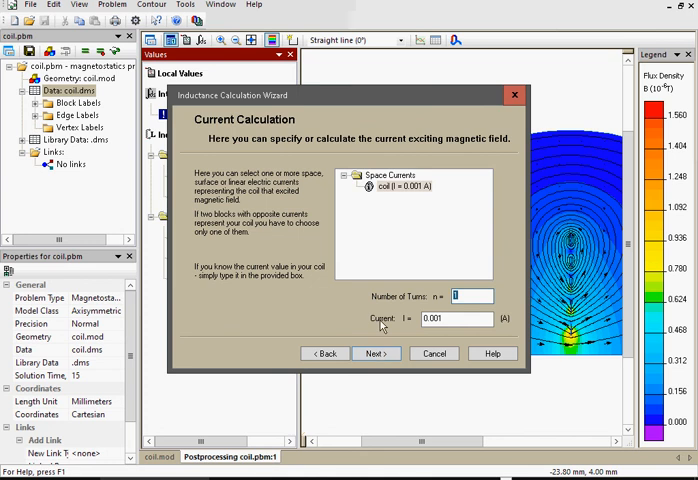
pyautogui.click(400, 188)
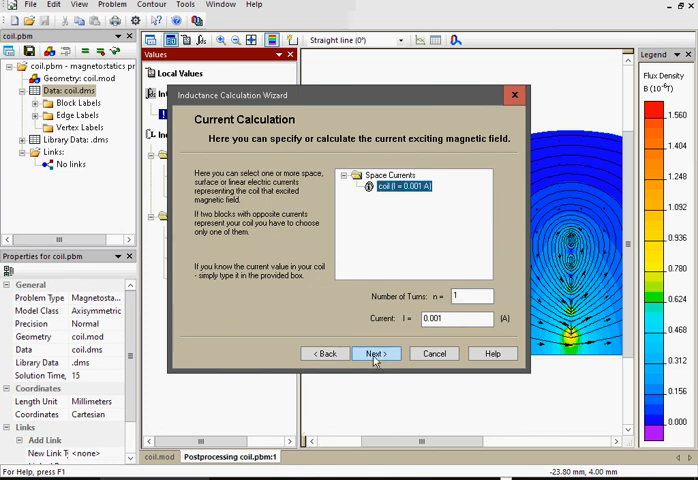
pyautogui.click(377, 353)
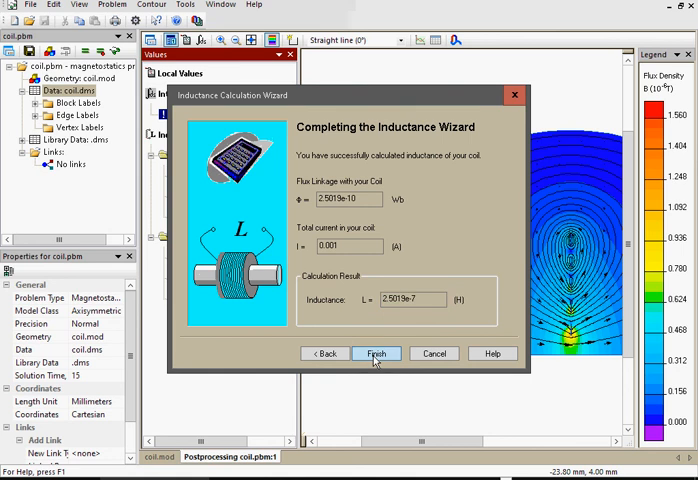
pyautogui.click(377, 353)
pyautogui.write('plana')
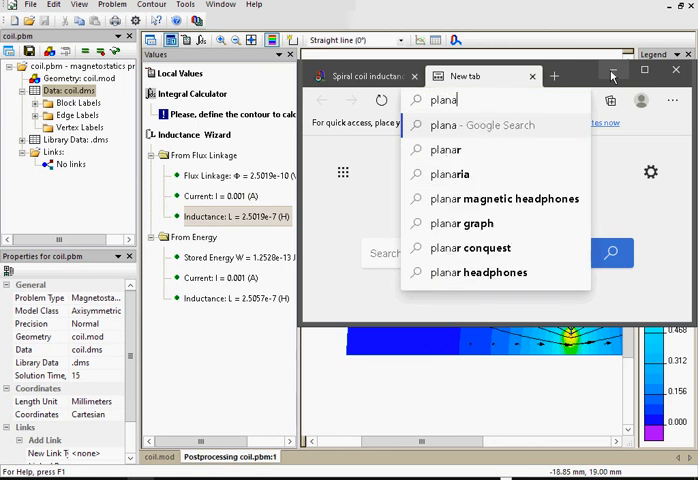
# Search for a planar coil inductance calculator and open the circuits.dk spiral coil calculator.
pyautogui.write('r')
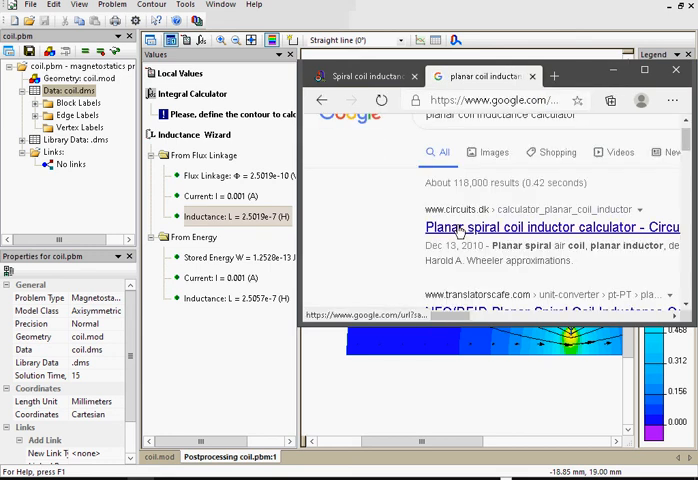
pyautogui.click(554, 227)
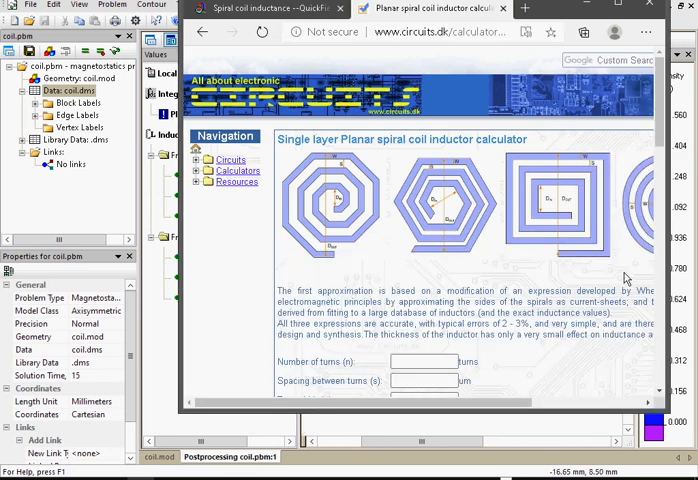
# Enter 5 turns, 1000 µm spacing, 1000 µm turn width and 21500 µm outer diameter.
pyautogui.scroll(-3)
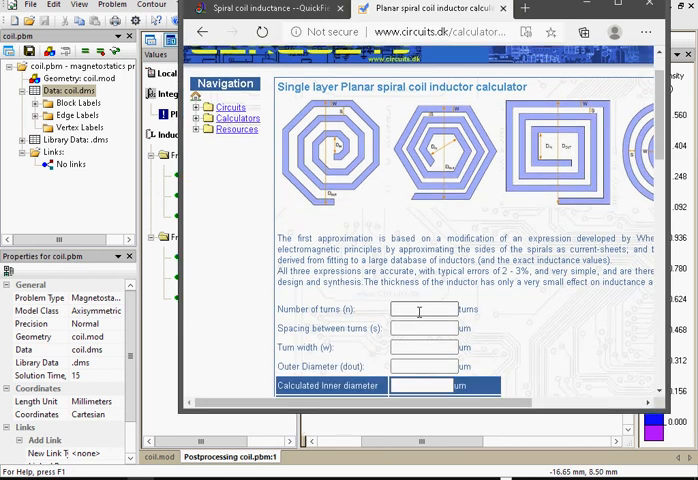
pyautogui.write('5')
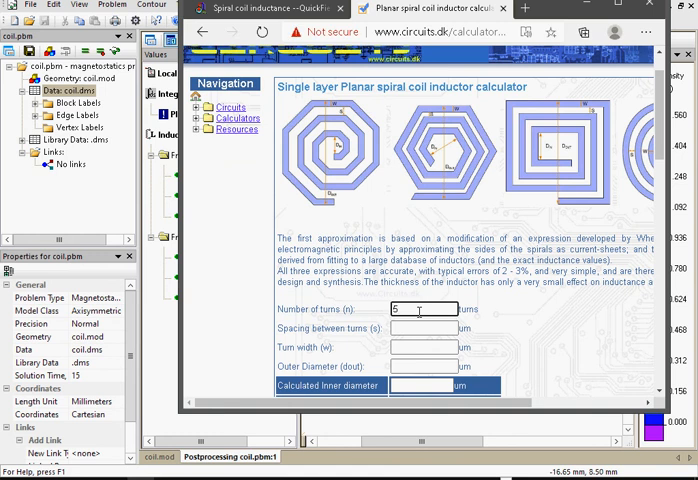
pyautogui.click(422, 328)
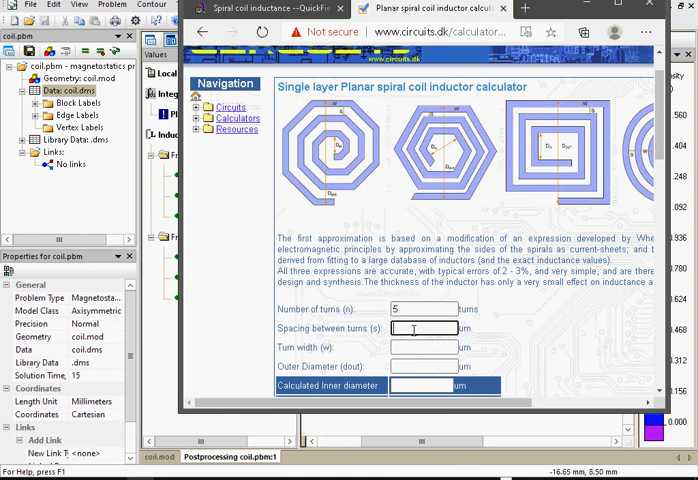
pyautogui.write('1000')
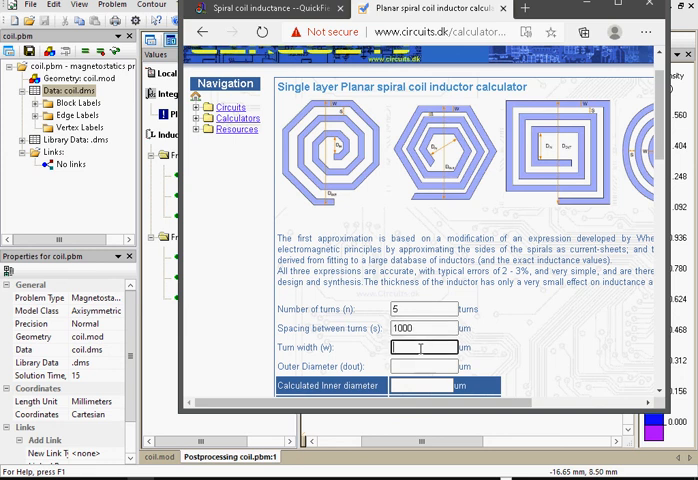
pyautogui.write('10')
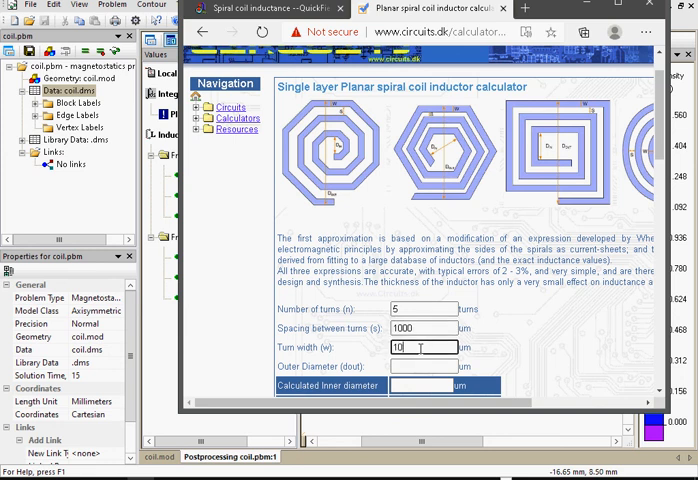
pyautogui.write('1000')
pyautogui.click(424, 365)
pyautogui.write('21500')
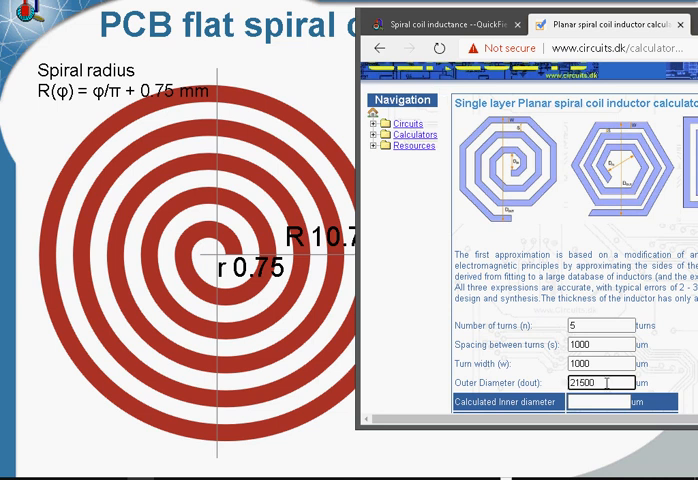
# Calculate the coil, giving 3500 µm inner diameter, 0.72 fill factor and inductances around 251–266.
pyautogui.scroll(-3)
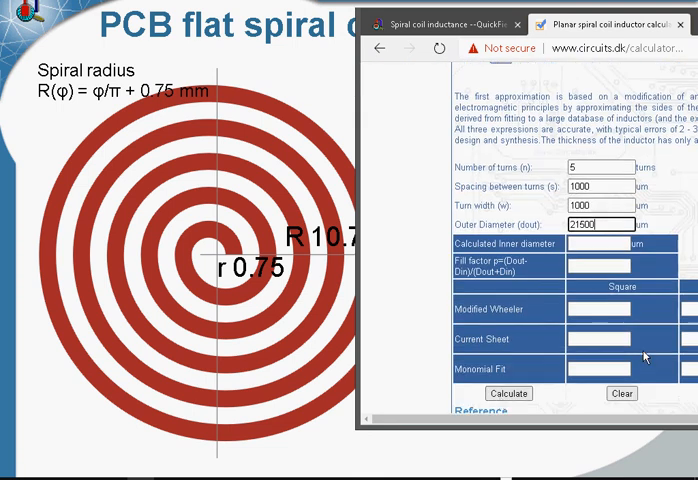
pyautogui.click(508, 393)
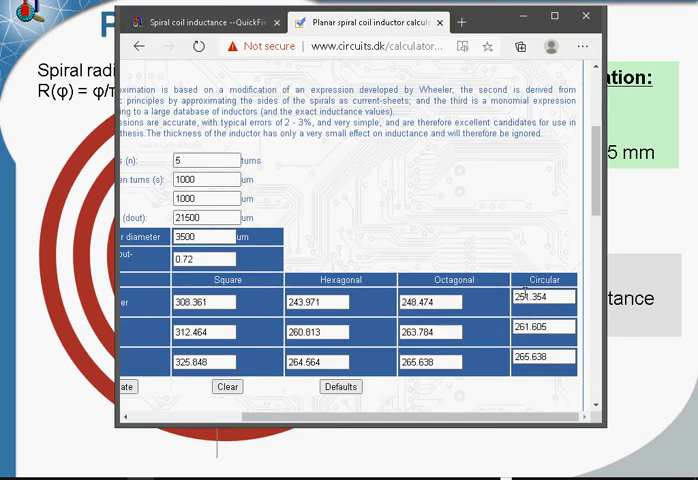
pyautogui.scroll(3)
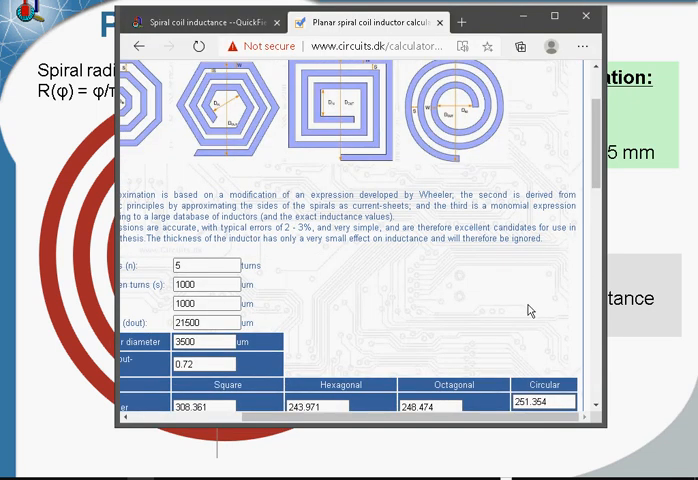
pyautogui.moveTo(481, 177)
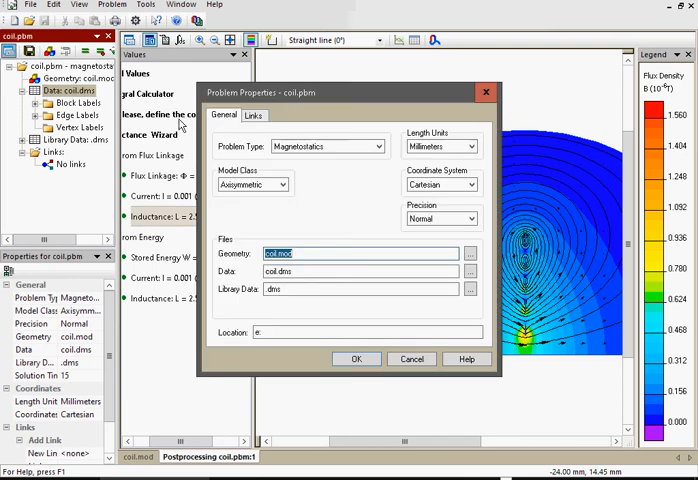
# Change the problem to AC Magnetics at 500e6 Hz, discard the old solution, expand the label lists.
pyautogui.click(395, 146)
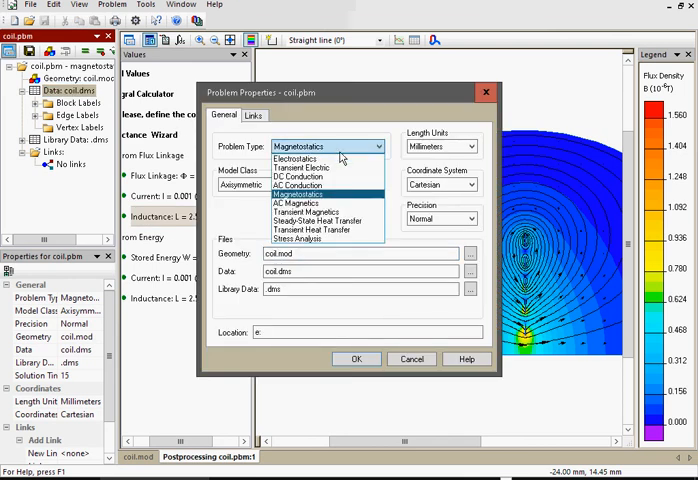
pyautogui.click(293, 202)
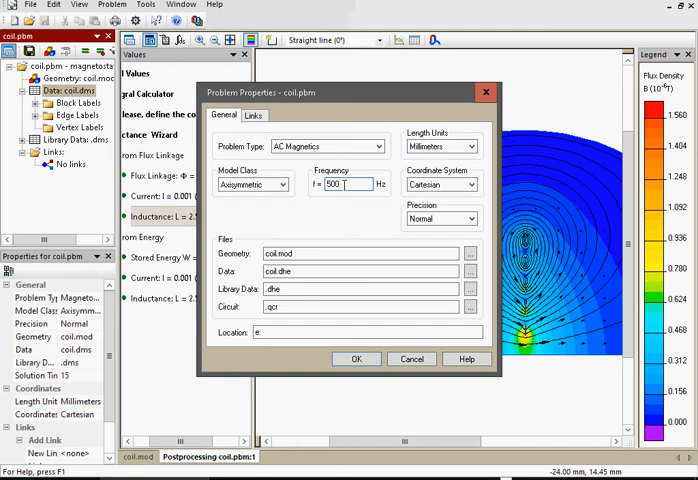
pyautogui.write('e6')
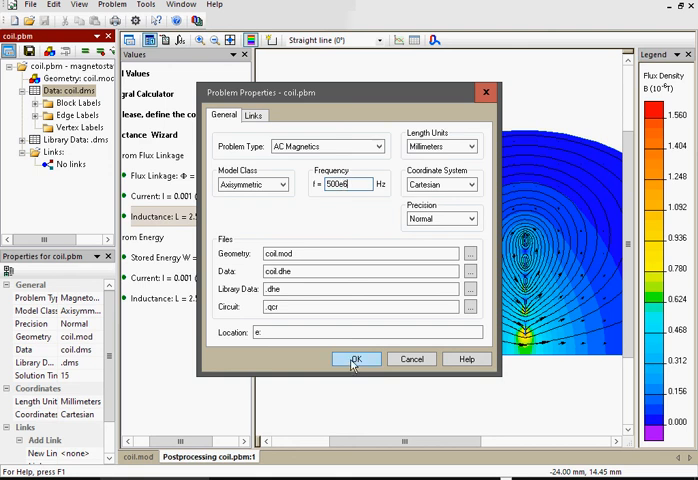
pyautogui.click(355, 359)
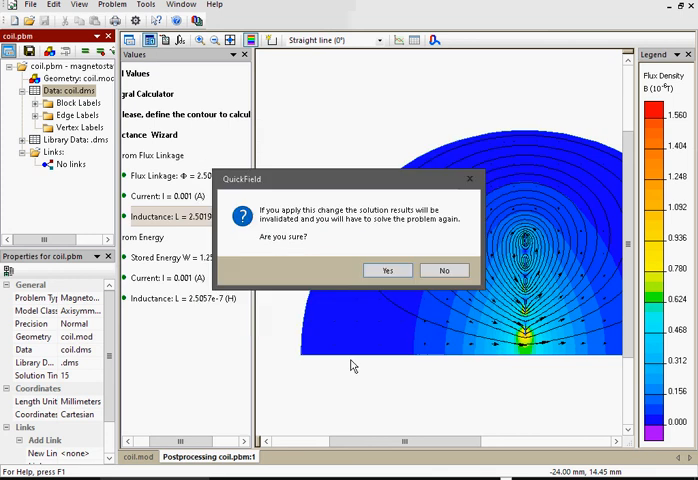
pyautogui.click(387, 270)
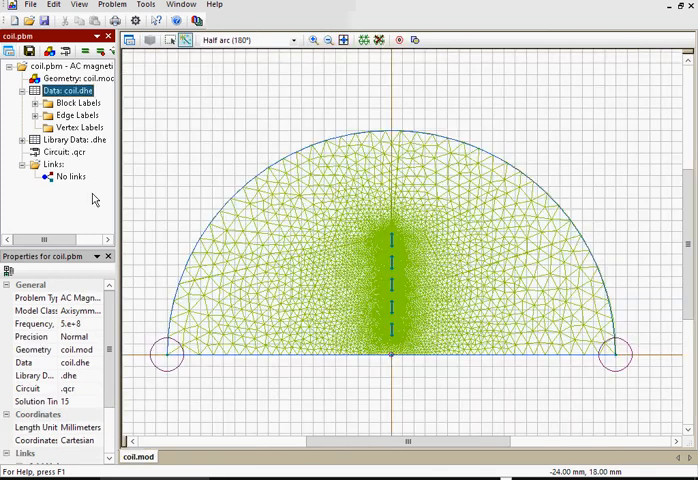
pyautogui.click(37, 103)
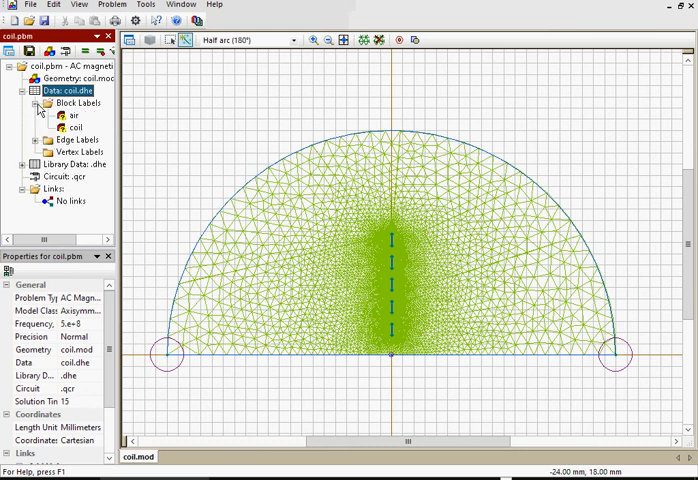
pyautogui.click(42, 151)
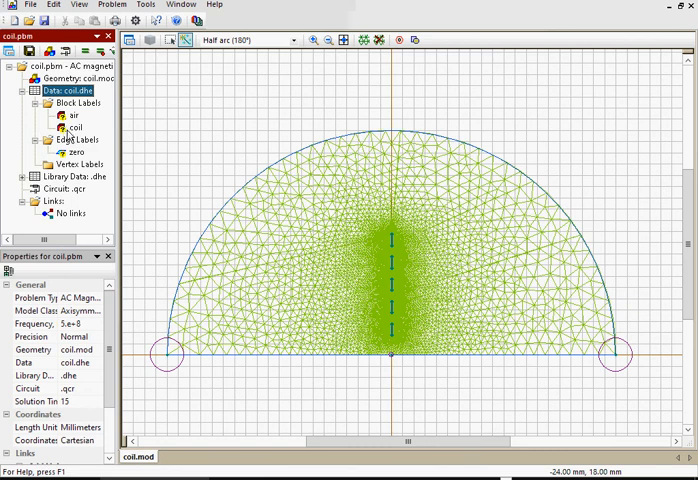
# Drive the coil block with 0.001 A total current, leaving the air block unchanged.
pyautogui.doubleClick(61, 125)
pyautogui.write('56e6')
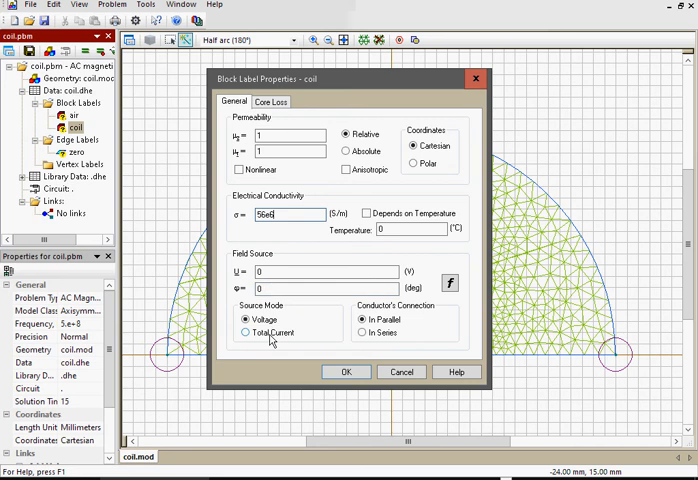
pyautogui.click(246, 332)
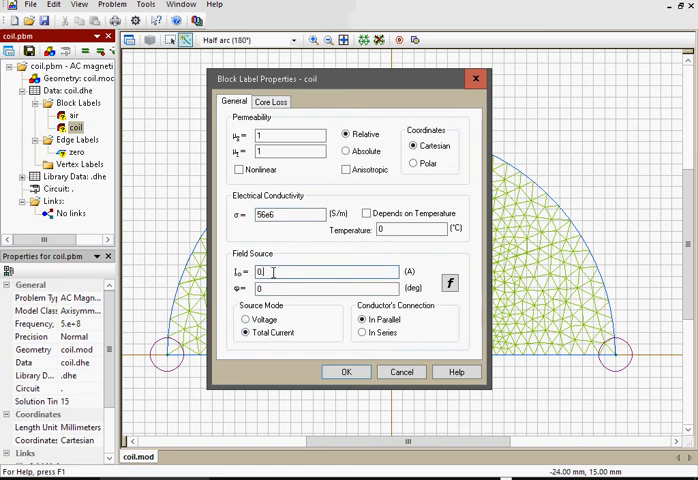
pyautogui.write('0.001')
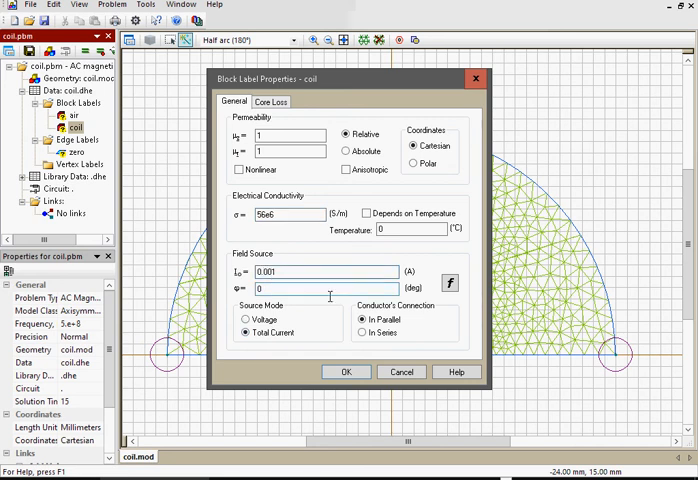
pyautogui.click(356, 330)
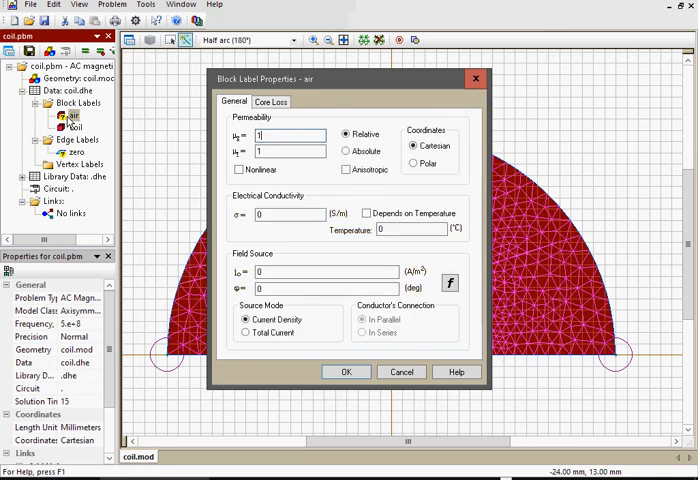
pyautogui.click(346, 371)
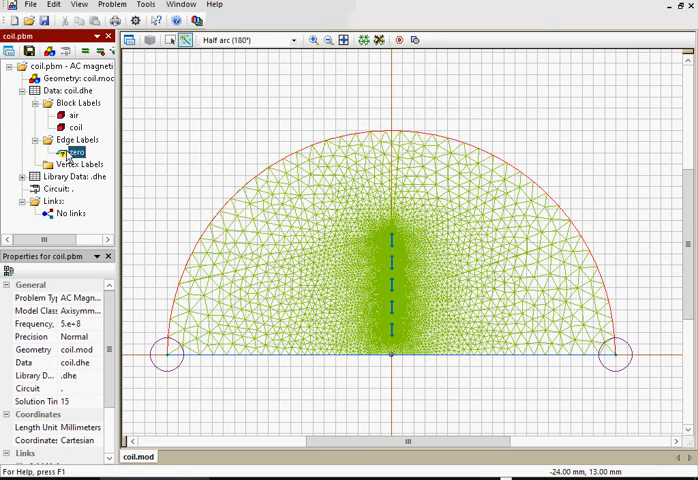
# Set a zero magnetic potential boundary condition on the zero edge.
pyautogui.doubleClick(74, 151)
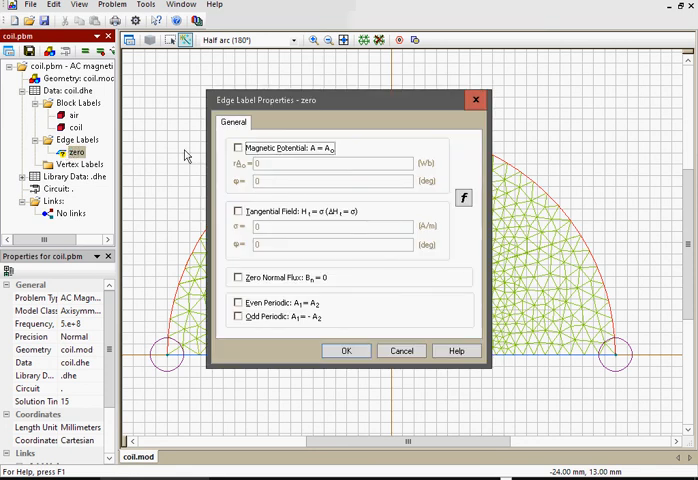
pyautogui.click(228, 147)
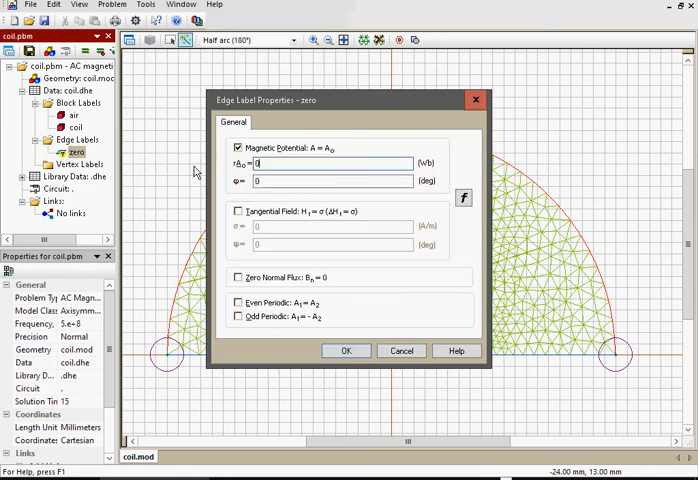
pyautogui.click(346, 350)
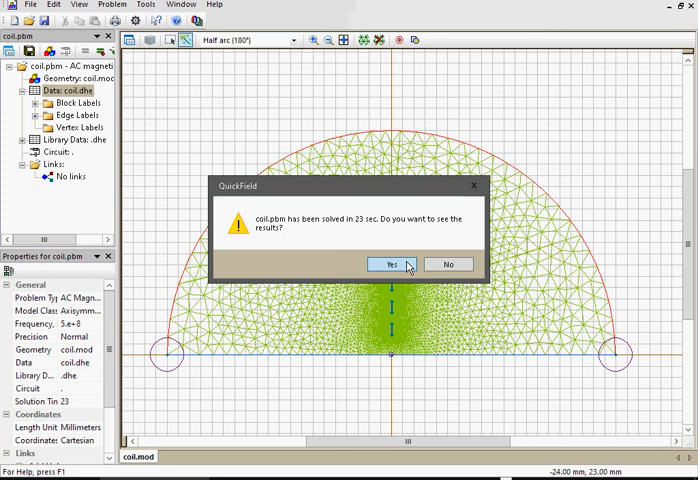
# View the solved results and magnify the current density map around the coil conductor.
pyautogui.click(389, 264)
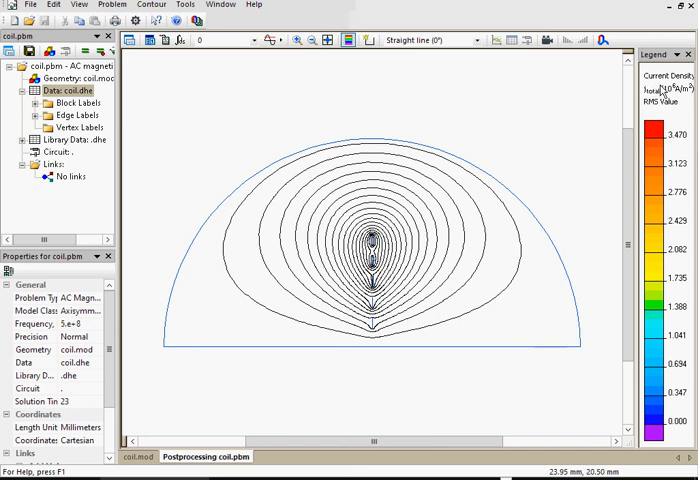
pyautogui.moveTo(378, 326)
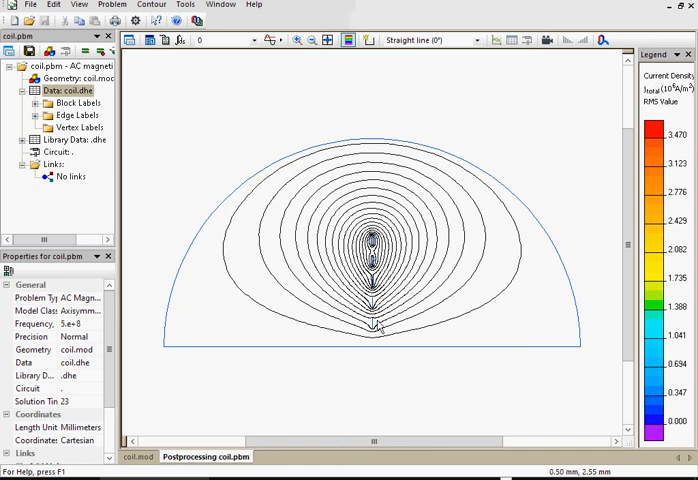
pyautogui.click(297, 40)
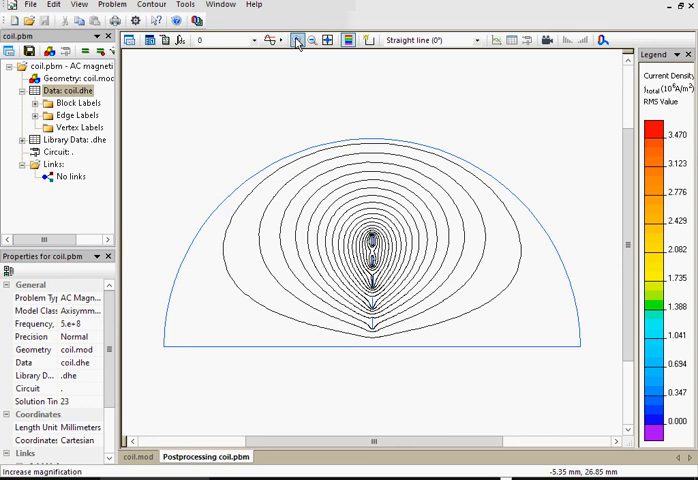
pyautogui.moveTo(365, 300)
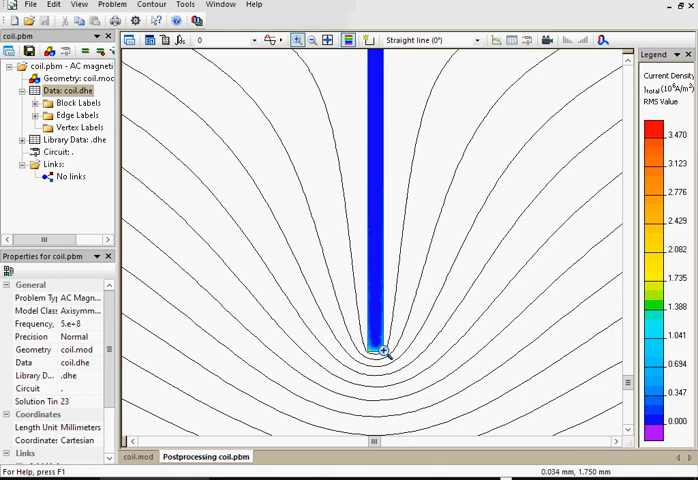
pyautogui.moveTo(380, 197)
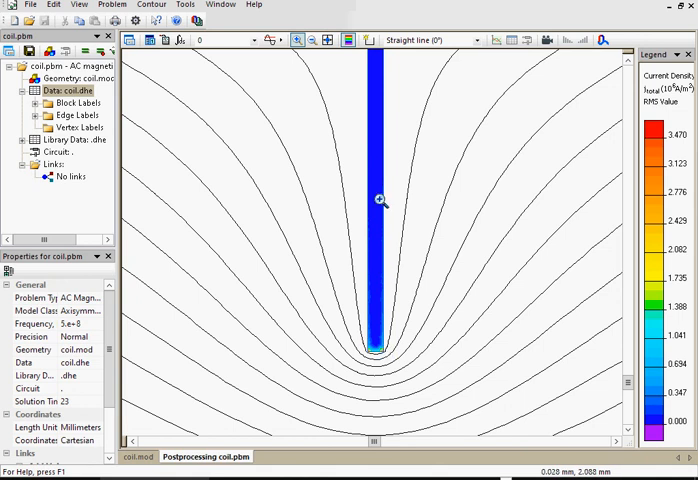
pyautogui.click(180, 40)
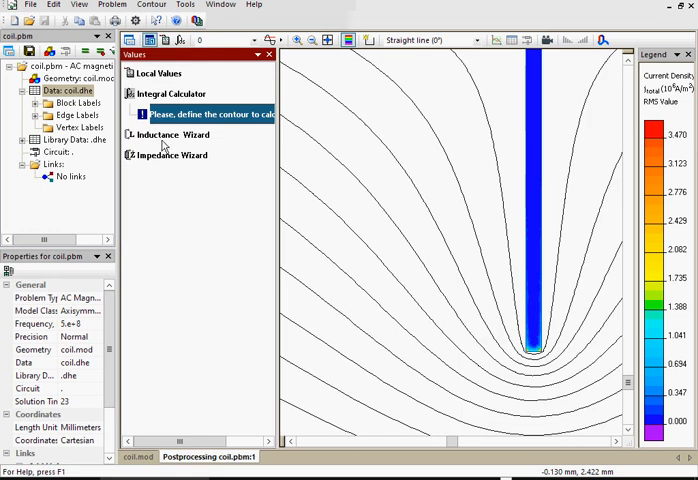
# Run the Inductance Wizard by stored energy (5.8964e-14 J, 0.001 A), giving 2.3586e-7 H.
pyautogui.click(176, 134)
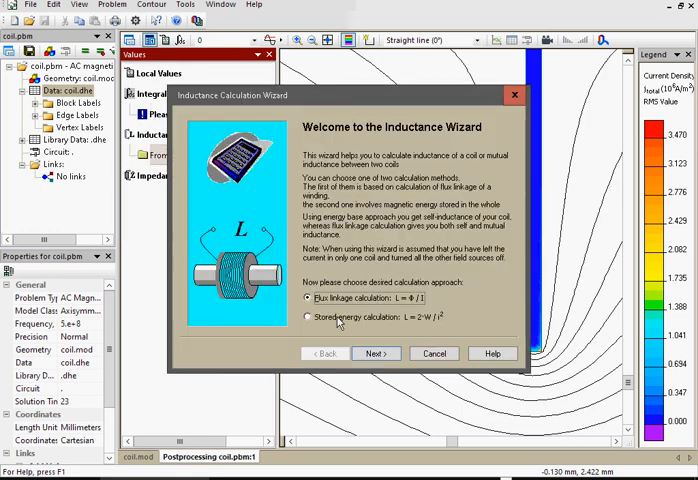
pyautogui.click(375, 353)
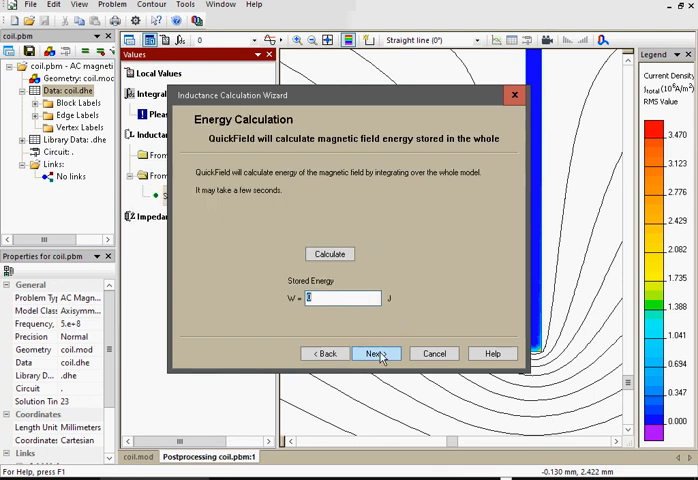
pyautogui.click(330, 253)
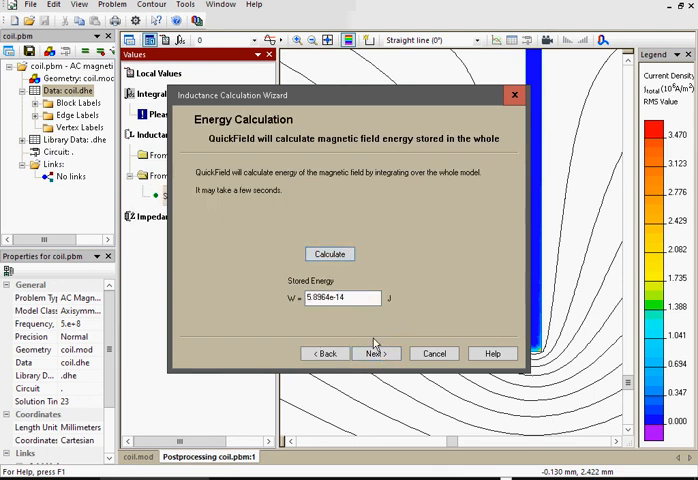
pyautogui.click(376, 353)
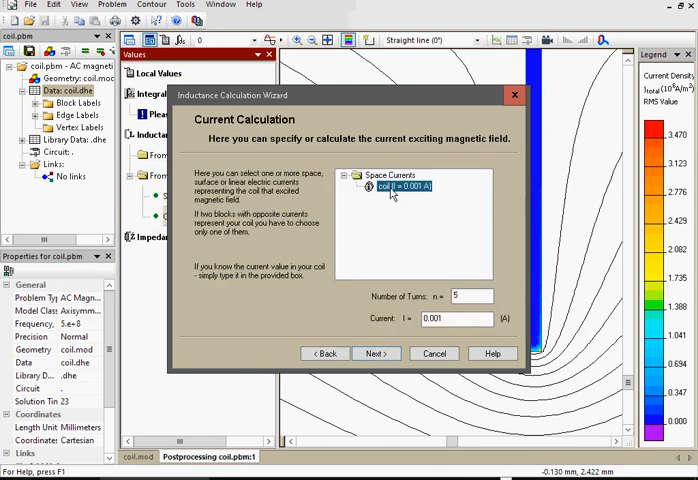
pyautogui.click(376, 353)
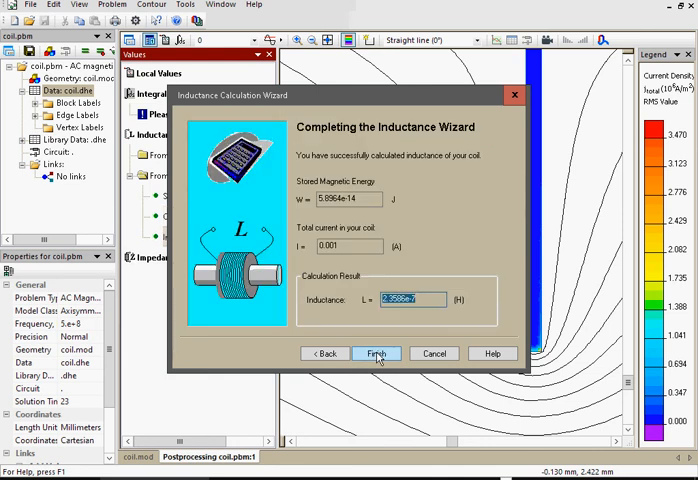
pyautogui.click(376, 353)
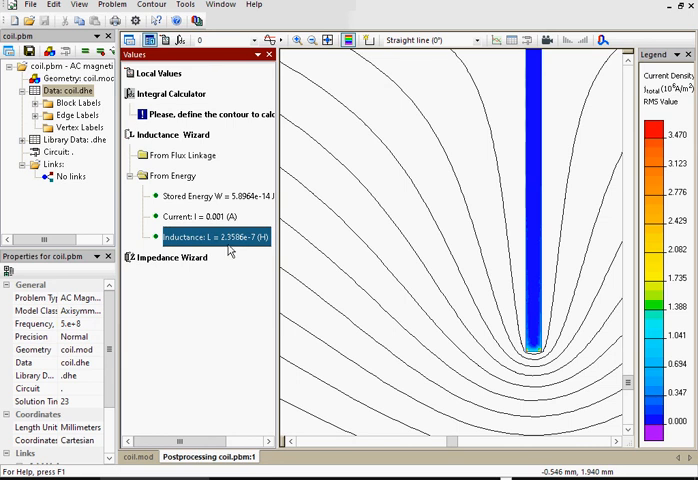
# Run the Impedance Wizard on the coil conductor: Z 741.09 Ω, R 0.58667 Ω.
pyautogui.click(178, 257)
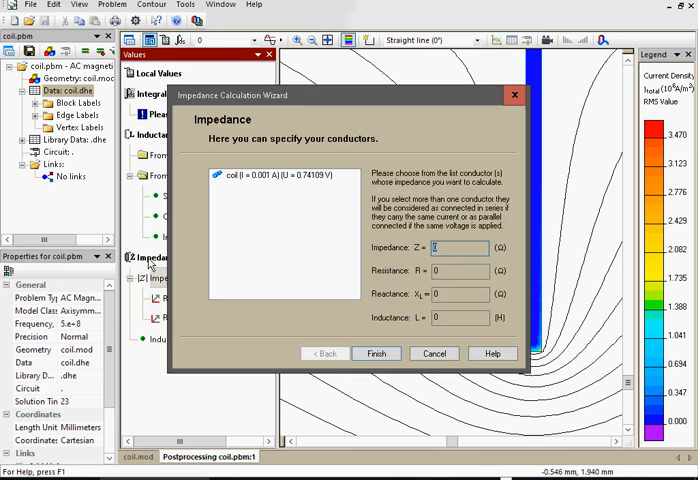
pyautogui.click(285, 175)
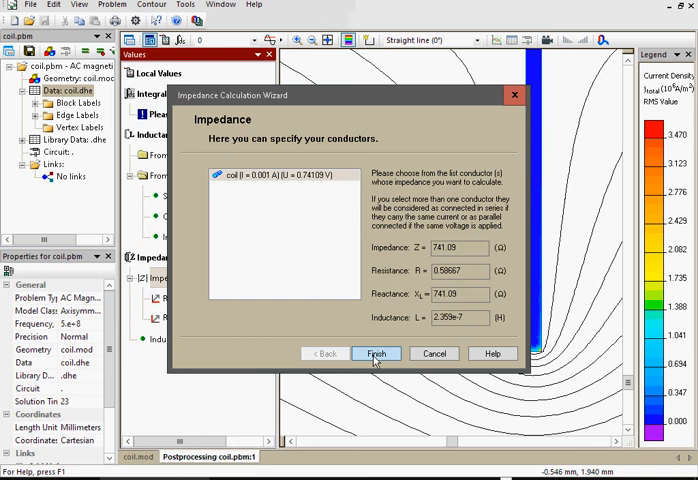
pyautogui.click(377, 353)
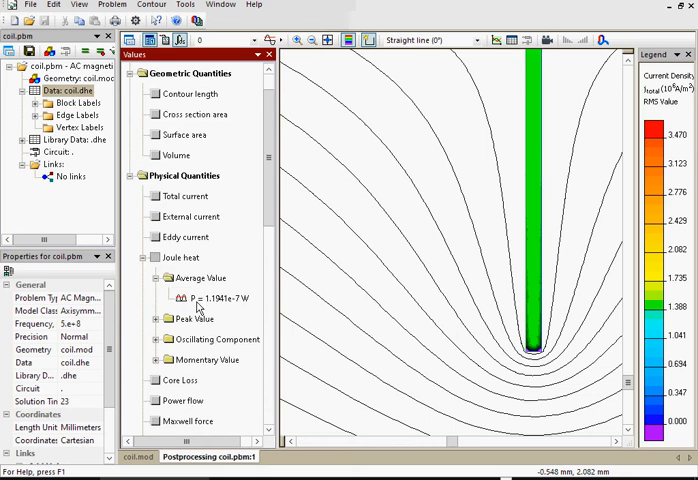
pyautogui.moveTo(288, 301)
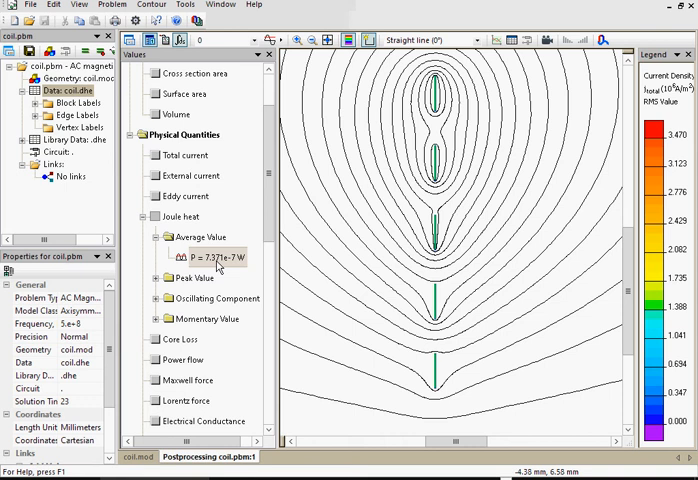
pyautogui.moveTo(155, 387)
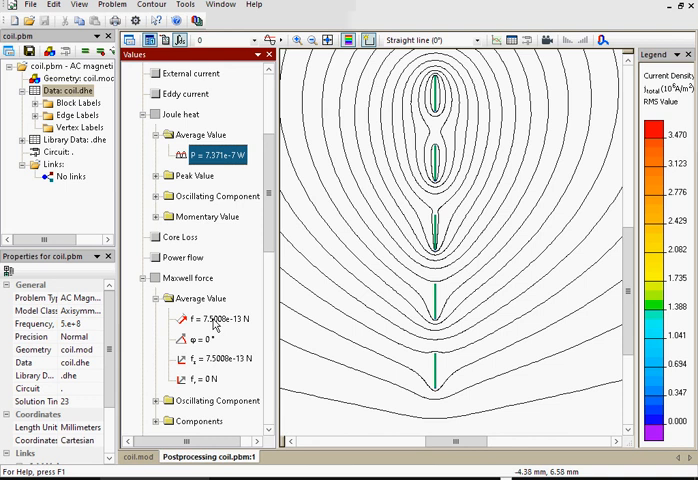
pyautogui.moveTo(270, 155)
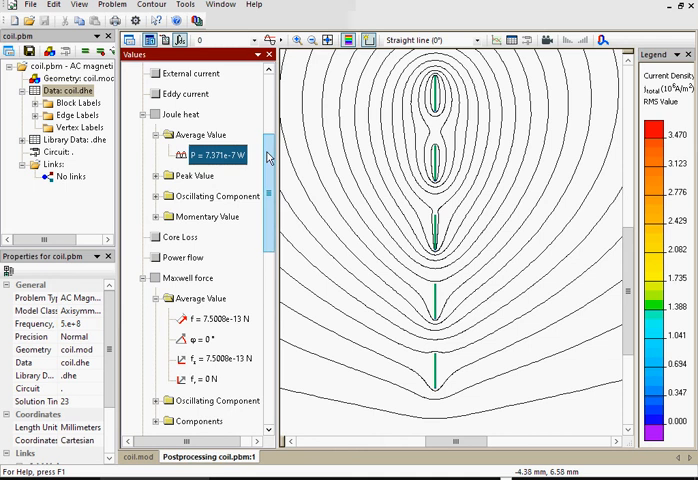
# Scroll down QuickField's flat spiral coil inductance sample page.
pyautogui.scroll(-3)
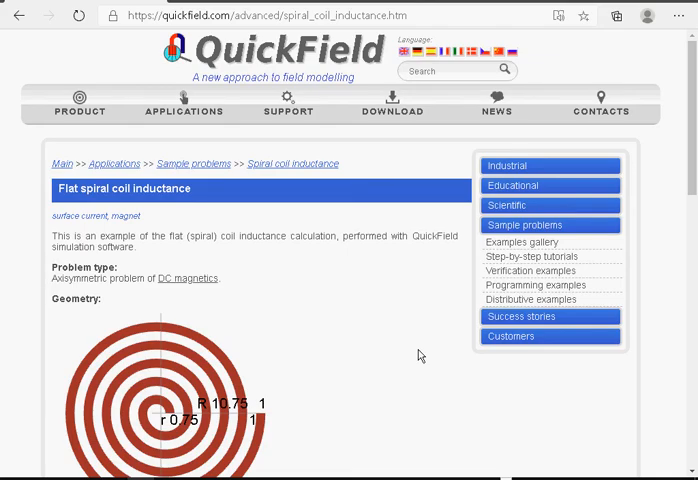
pyautogui.moveTo(403, 344)
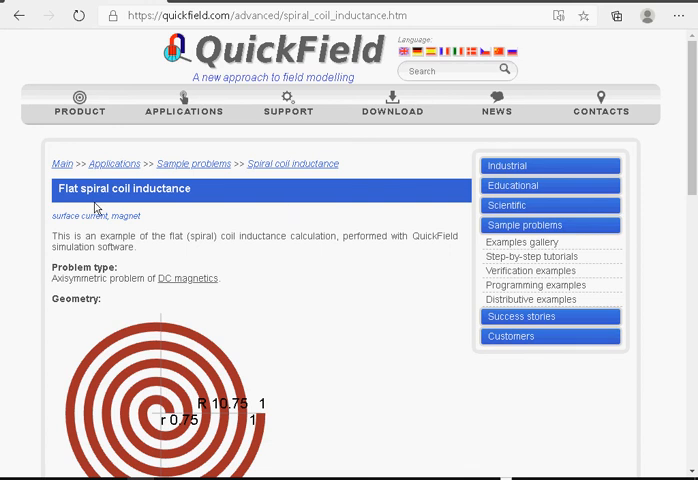
pyautogui.moveTo(184, 222)
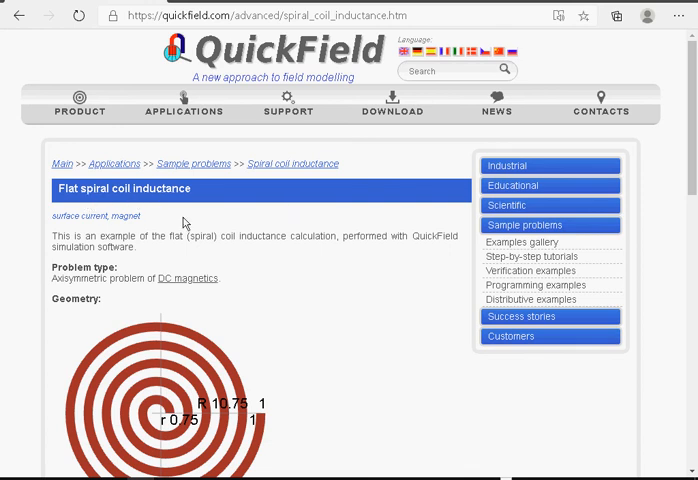
# Scroll through the sample page to the 0.198 µH inductance result and flux density map.
pyautogui.scroll(-3)
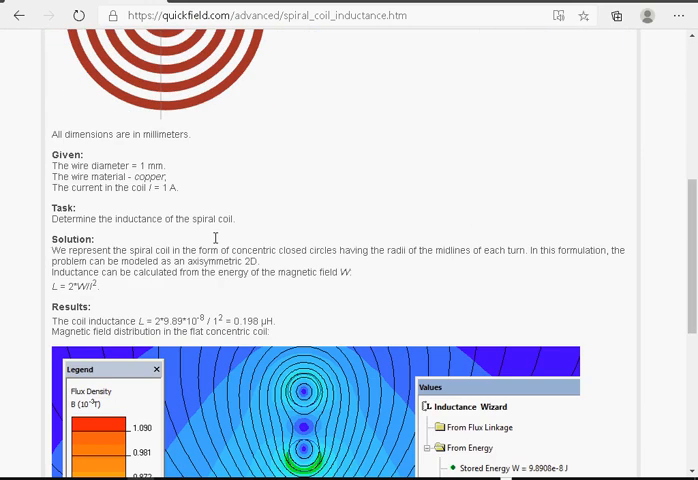
pyautogui.scroll(-3)
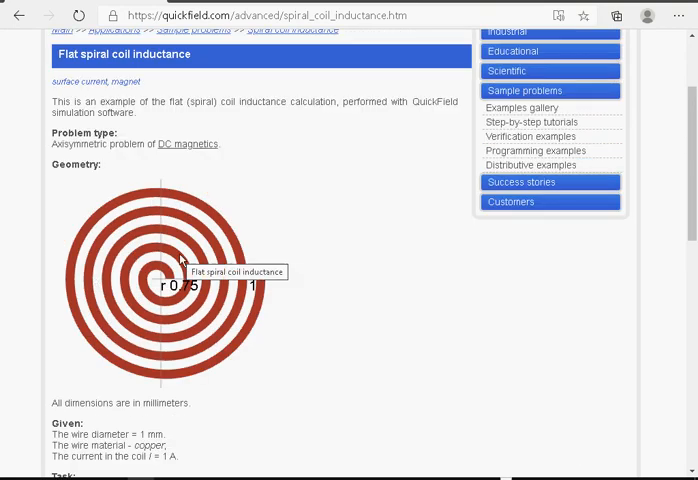
pyautogui.scroll(-3)
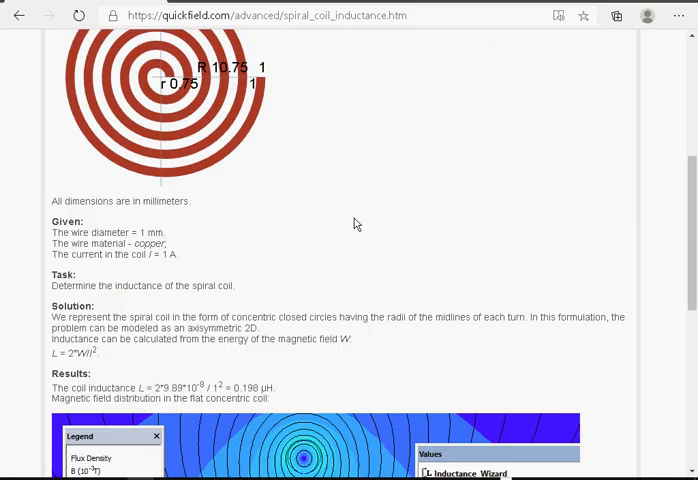
pyautogui.moveTo(294, 245)
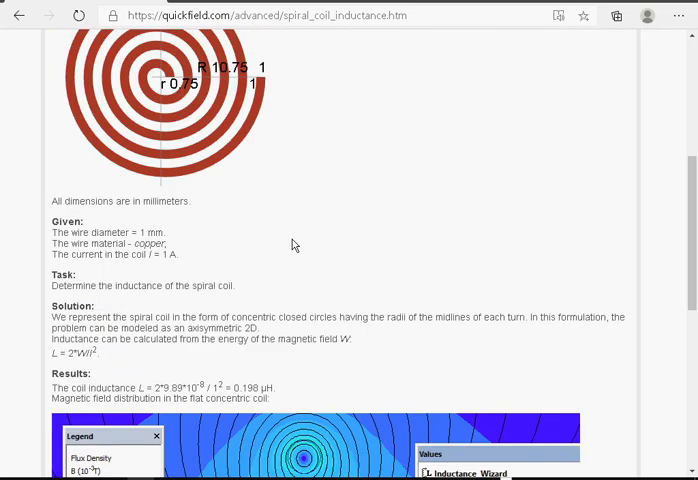
pyautogui.moveTo(115, 291)
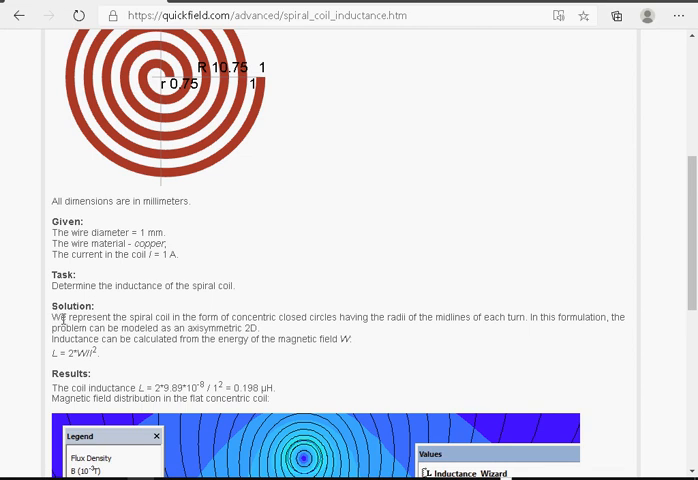
pyautogui.scroll(-3)
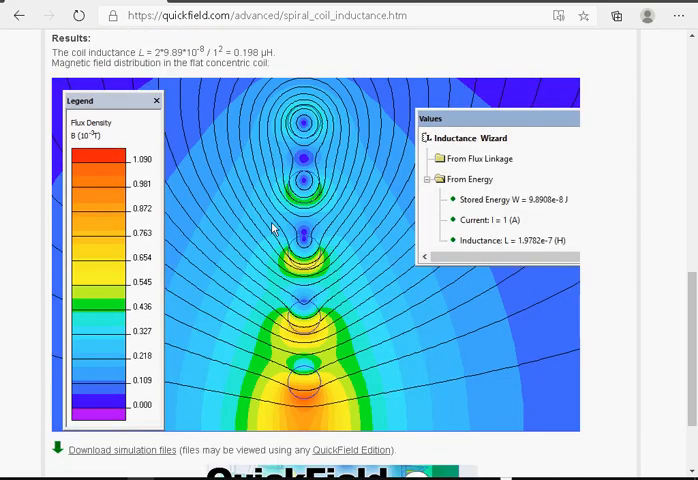
pyautogui.moveTo(298, 232)
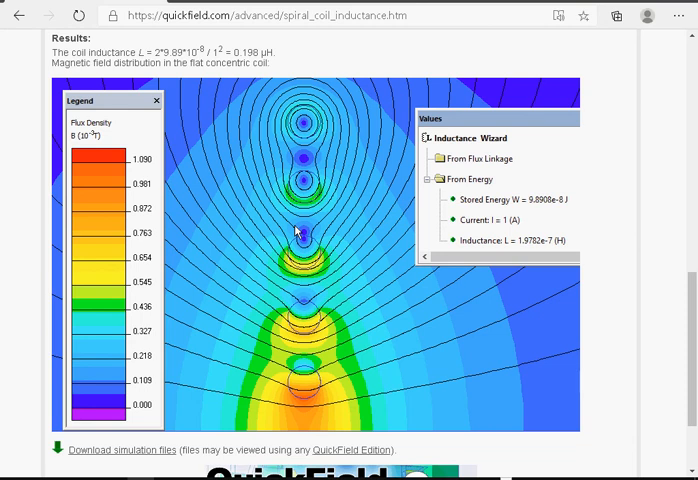
pyautogui.scroll(-3)
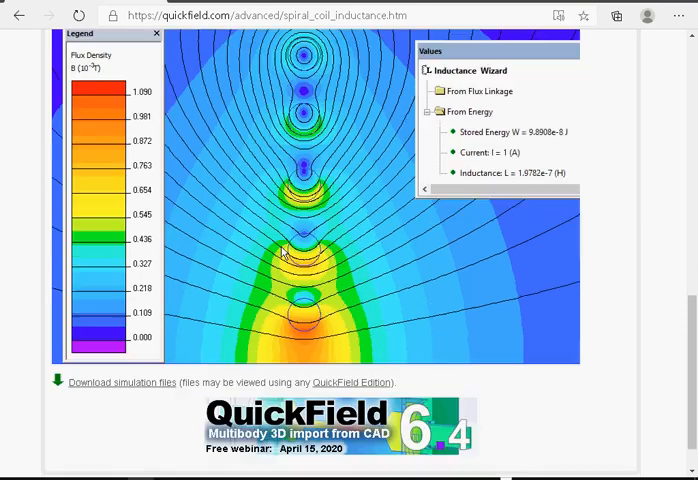
pyautogui.moveTo(123, 382)
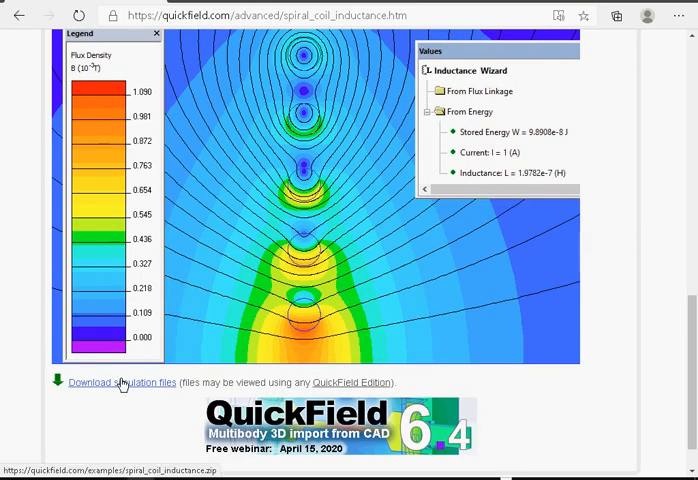
pyautogui.moveTo(294, 380)
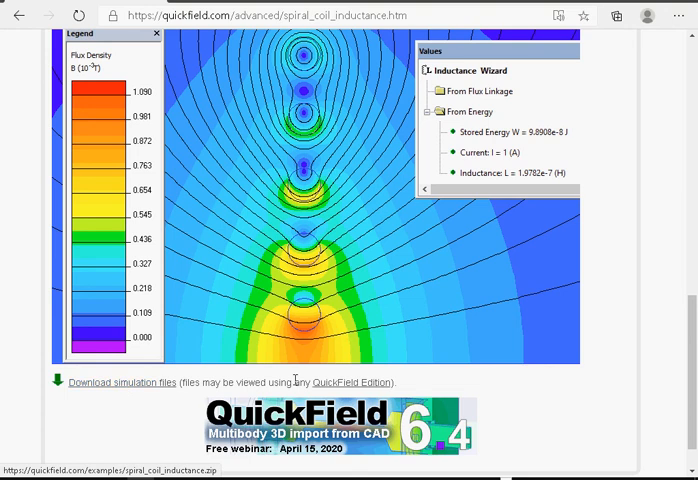
pyautogui.moveTo(348, 383)
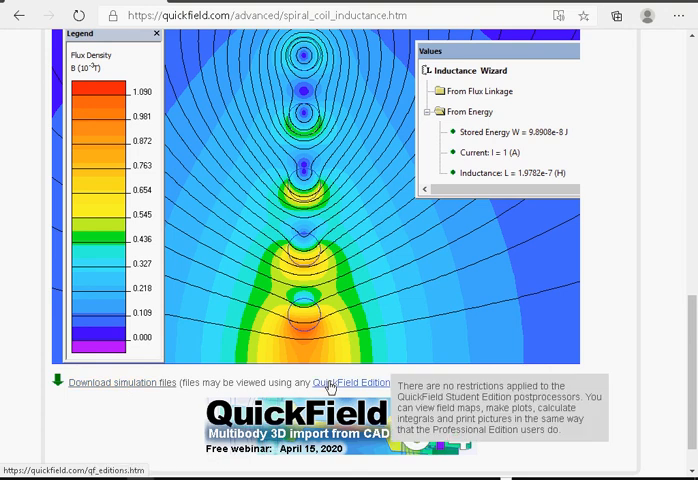